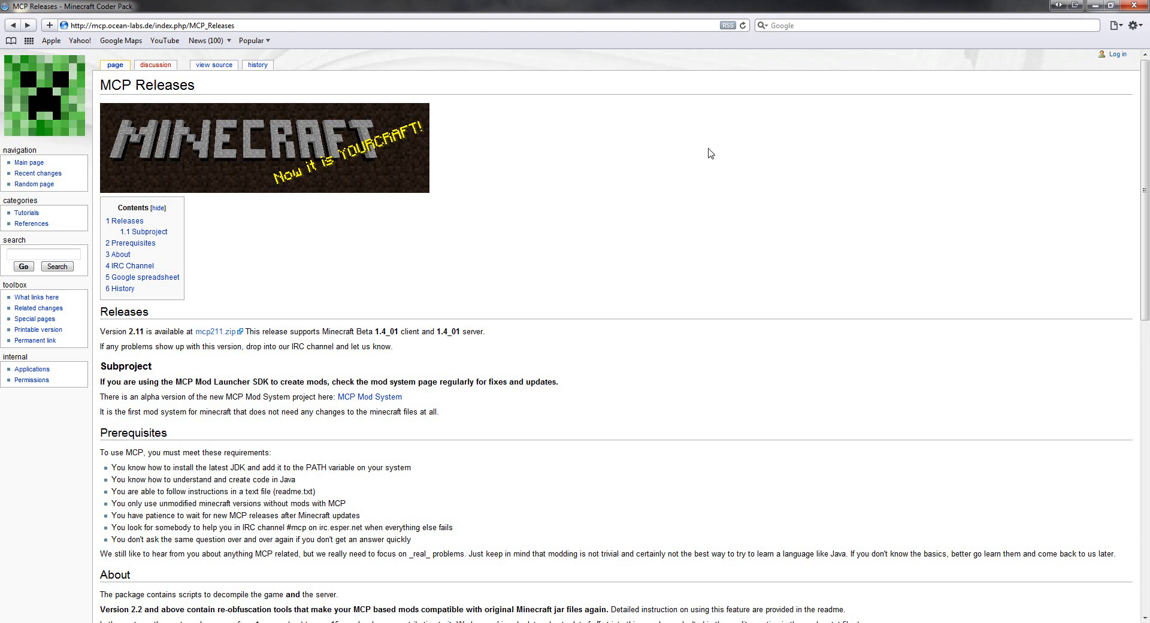
# Download MCP v2.11 from the History table on the MCP Releases page.
pyautogui.scroll(-3)
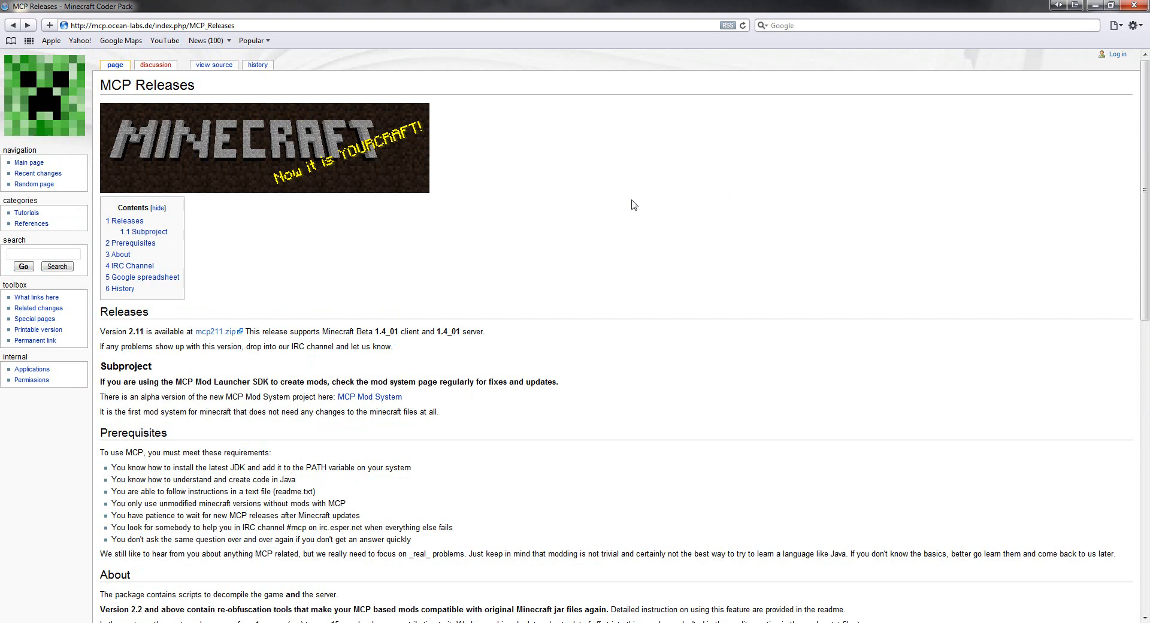
pyautogui.scroll(-3)
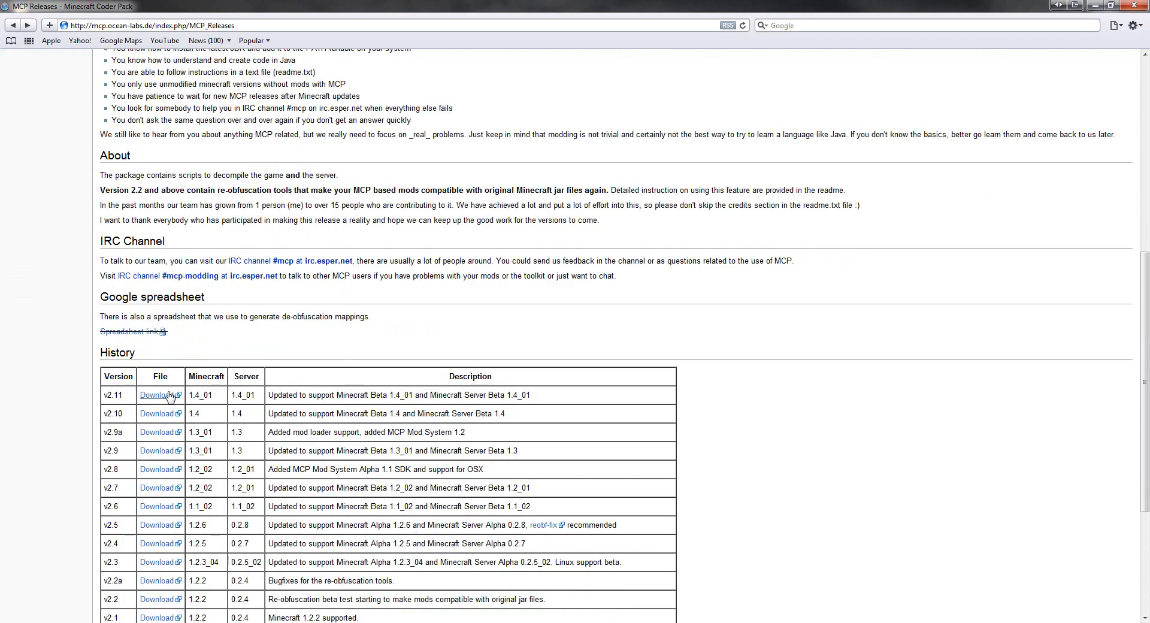
pyautogui.click(156, 395)
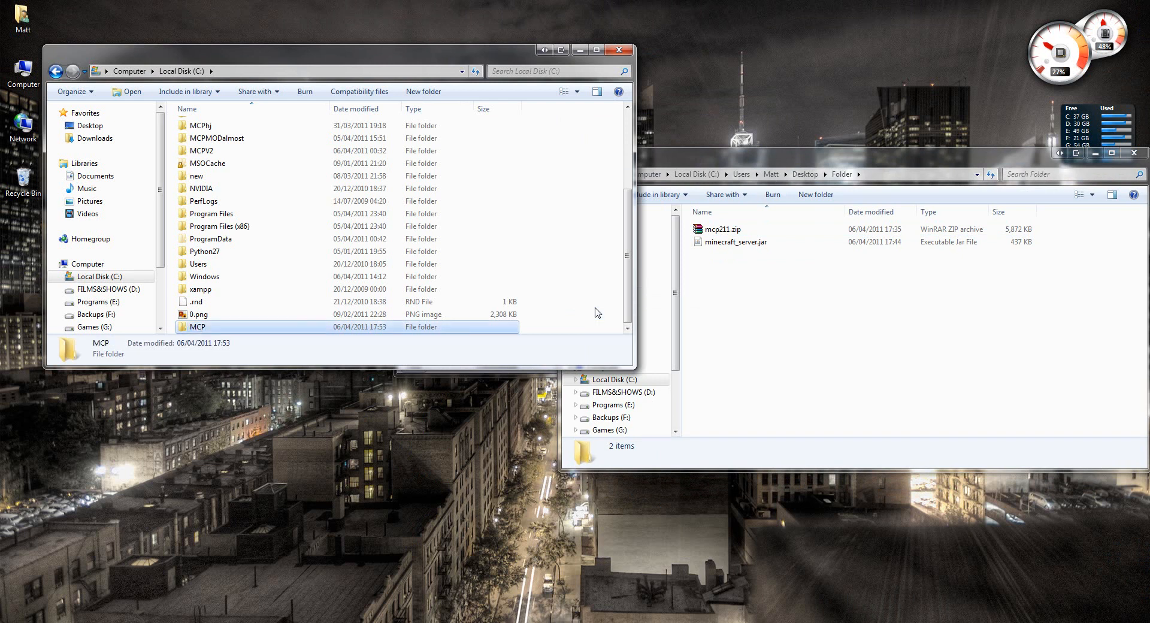
# Extract mcp211.zip into C:\MCP and open its jars folder.
pyautogui.doubleClick(196, 326)
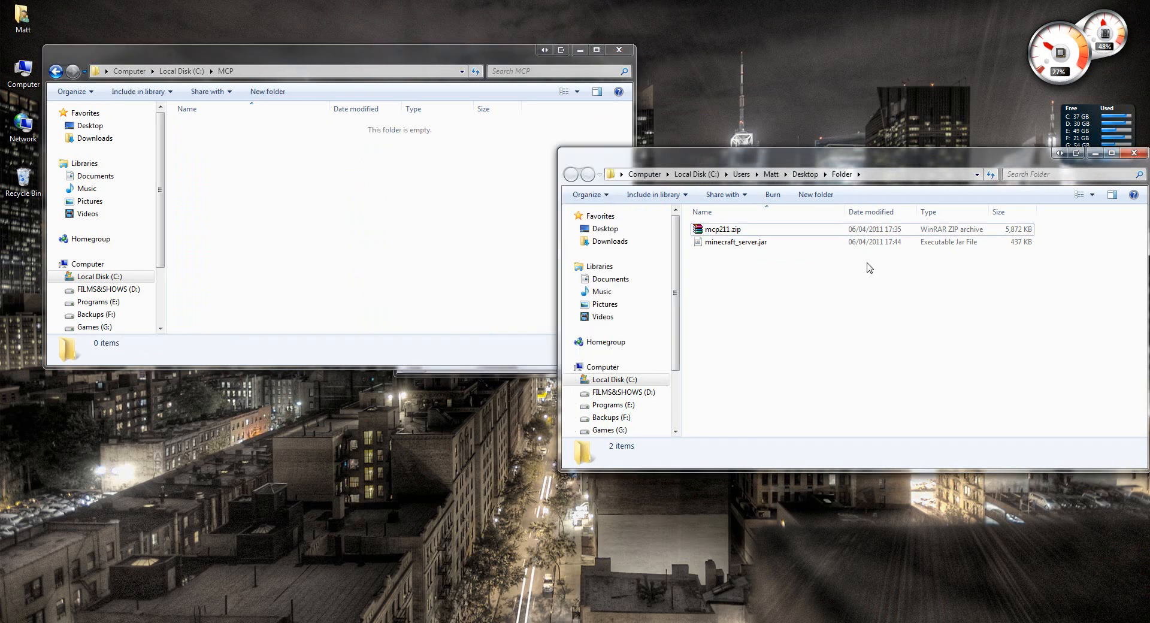
pyautogui.click(722, 229)
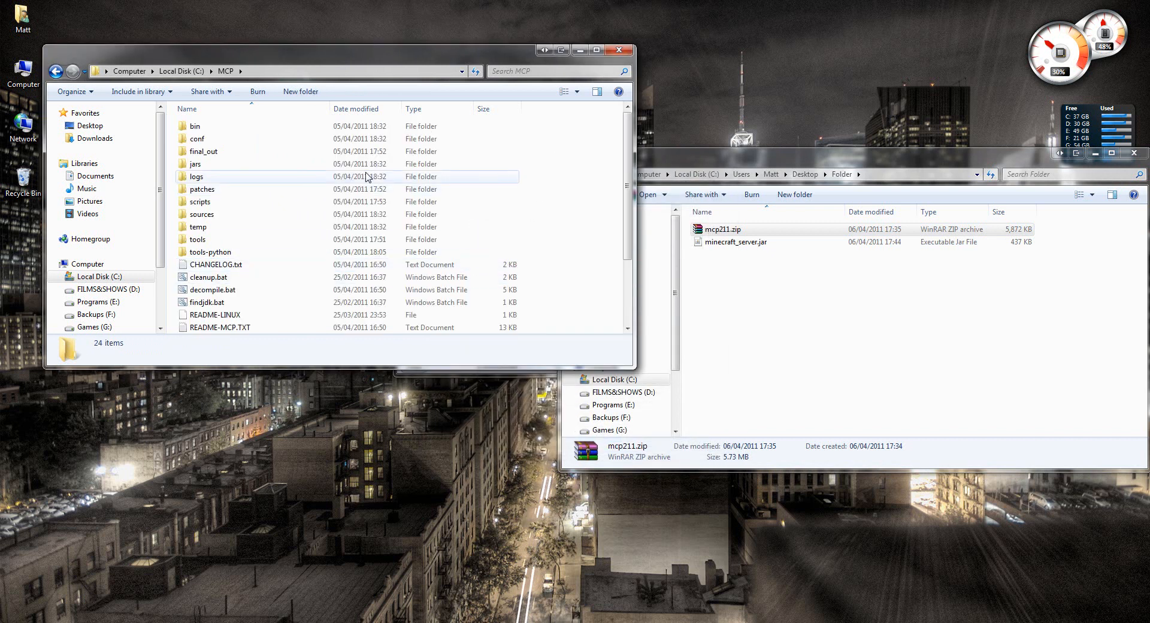
pyautogui.doubleClick(196, 163)
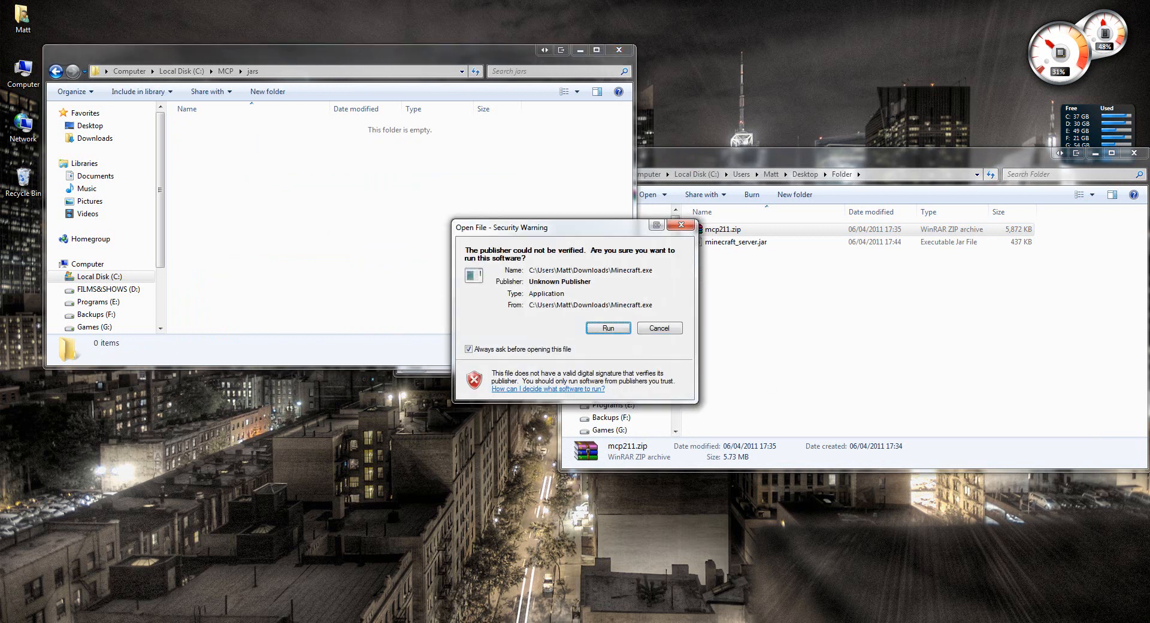
# Allow Minecraft.exe to run, open .minecraft from launcher Options, then close the launcher.
pyautogui.click(658, 327)
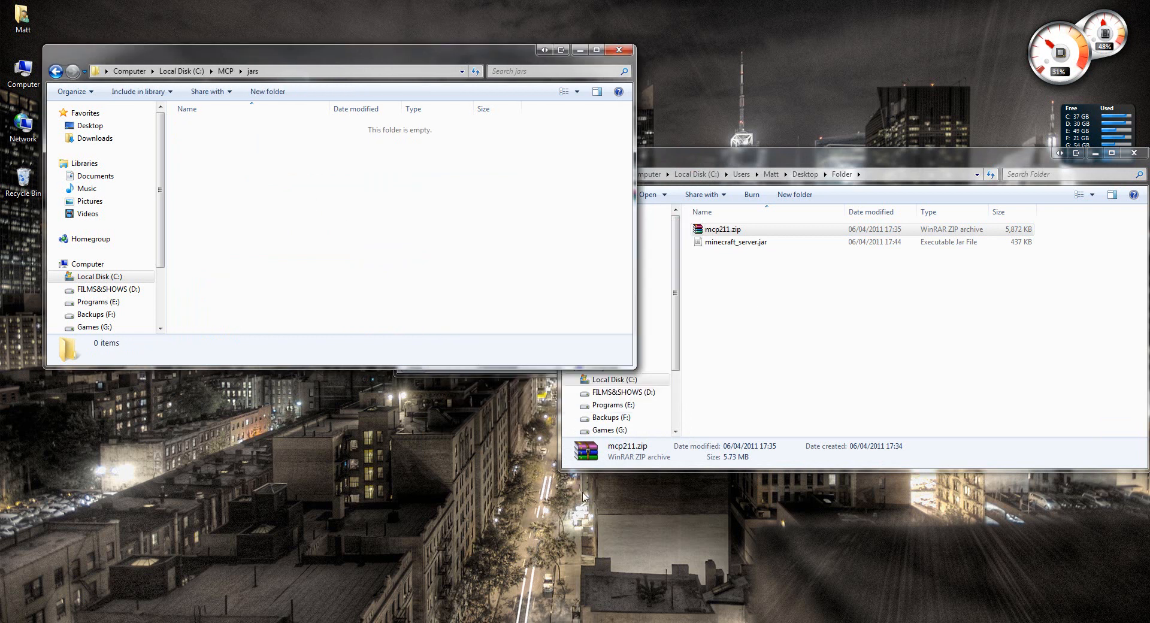
pyautogui.click(802, 418)
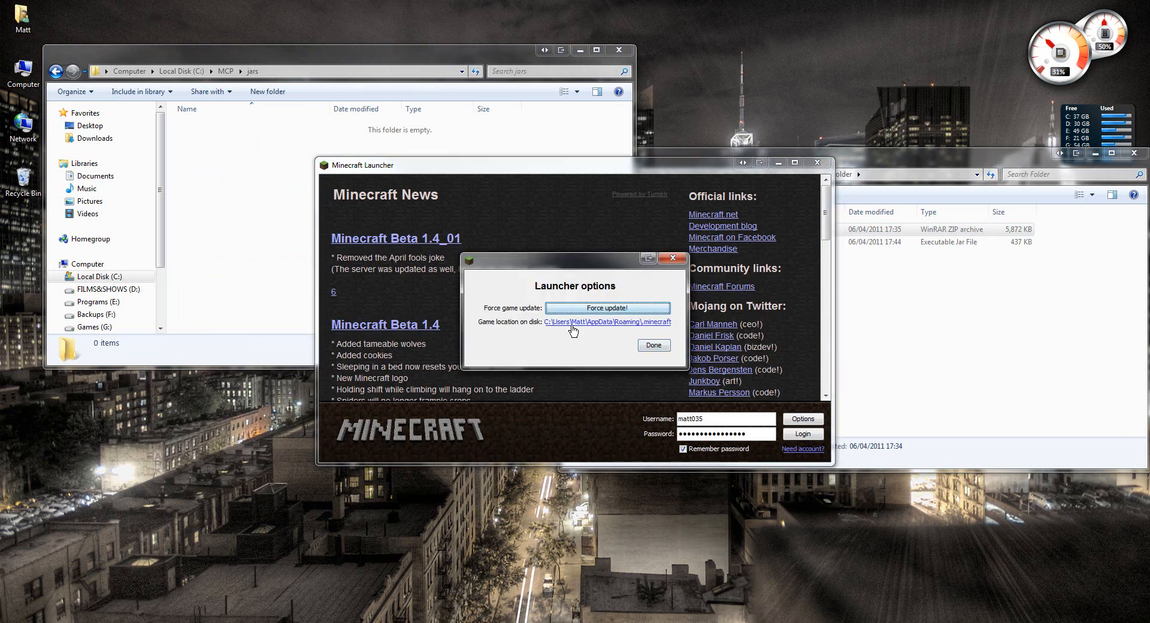
pyautogui.click(604, 322)
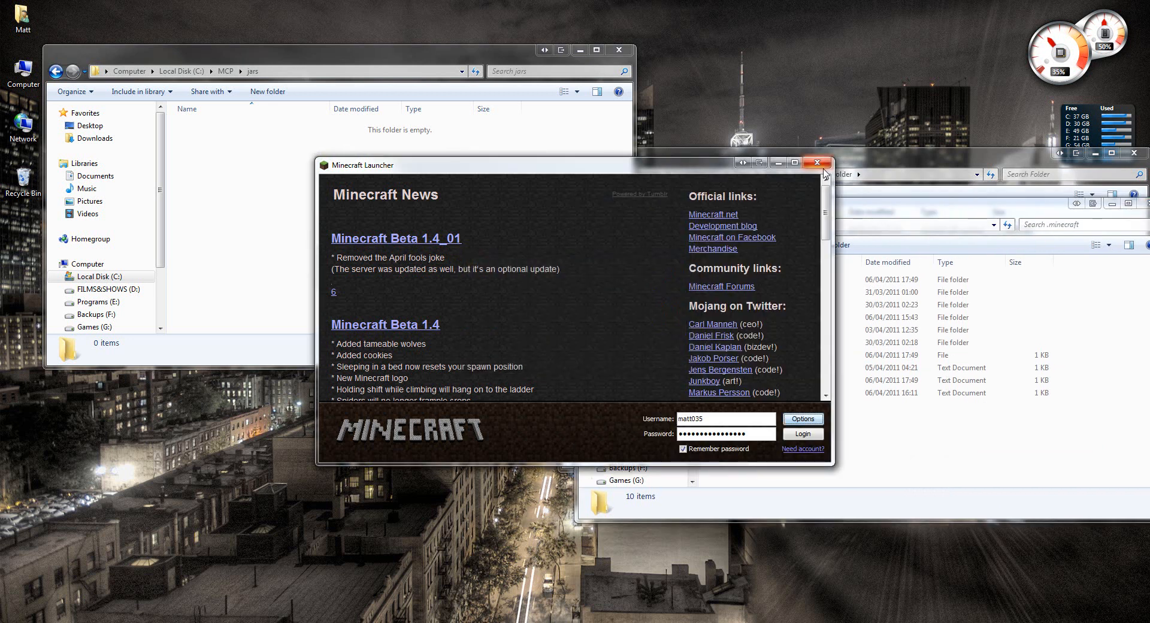
pyautogui.click(819, 162)
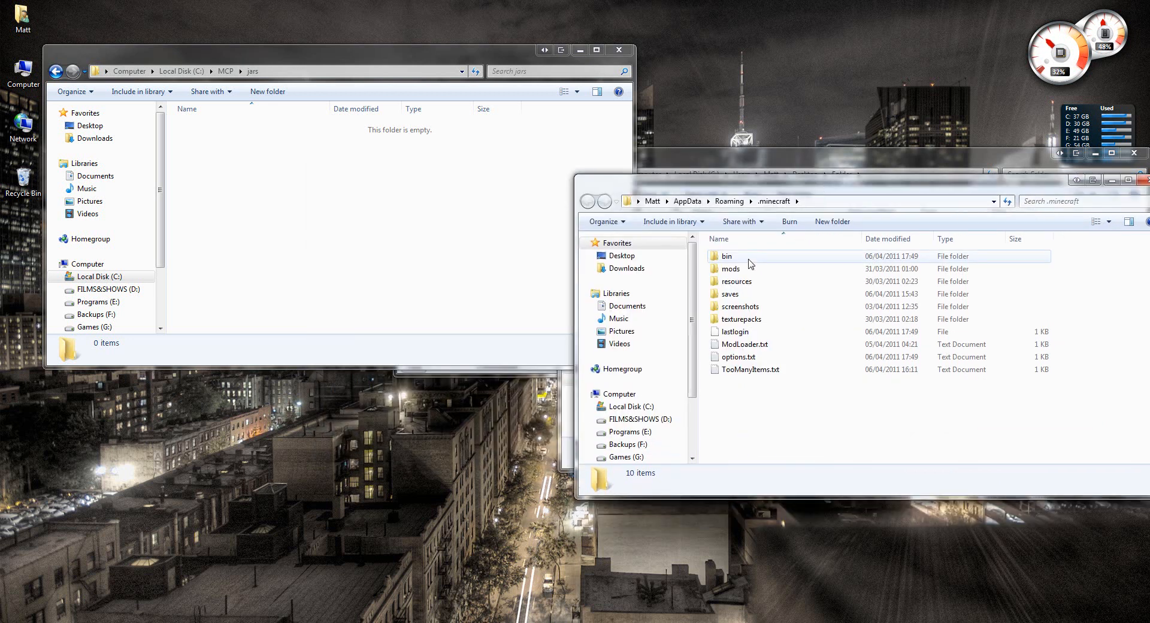
# Copy the bin and resources folders from .minecraft into C:\MCP\jars.
pyautogui.click(726, 256)
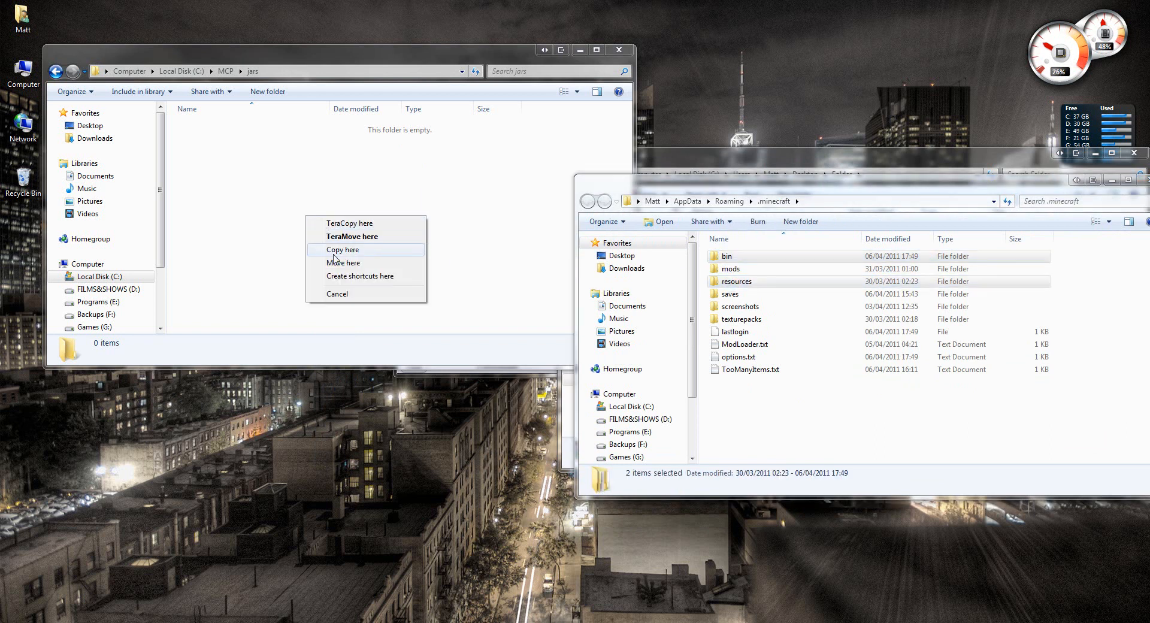
pyautogui.click(342, 249)
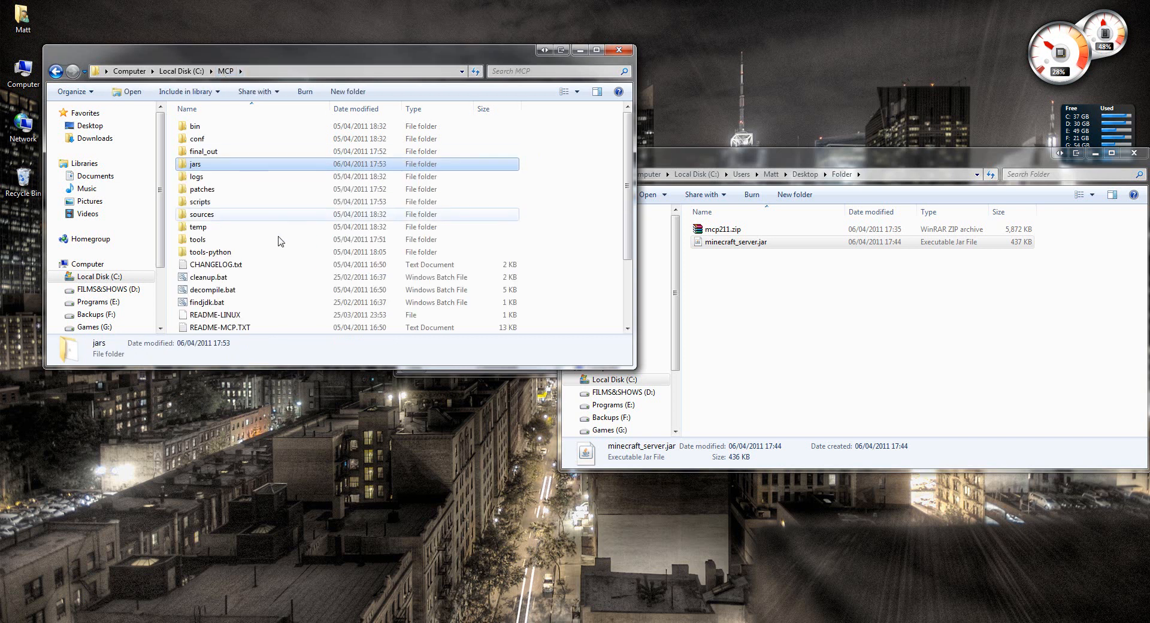
pyautogui.click(198, 238)
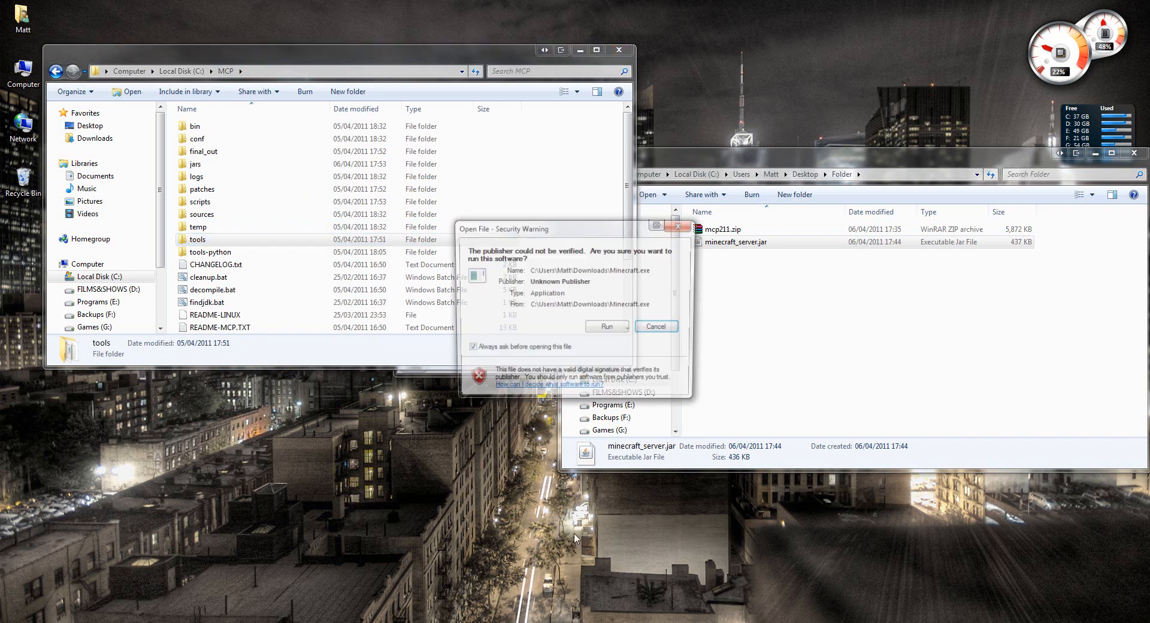
pyautogui.click(655, 326)
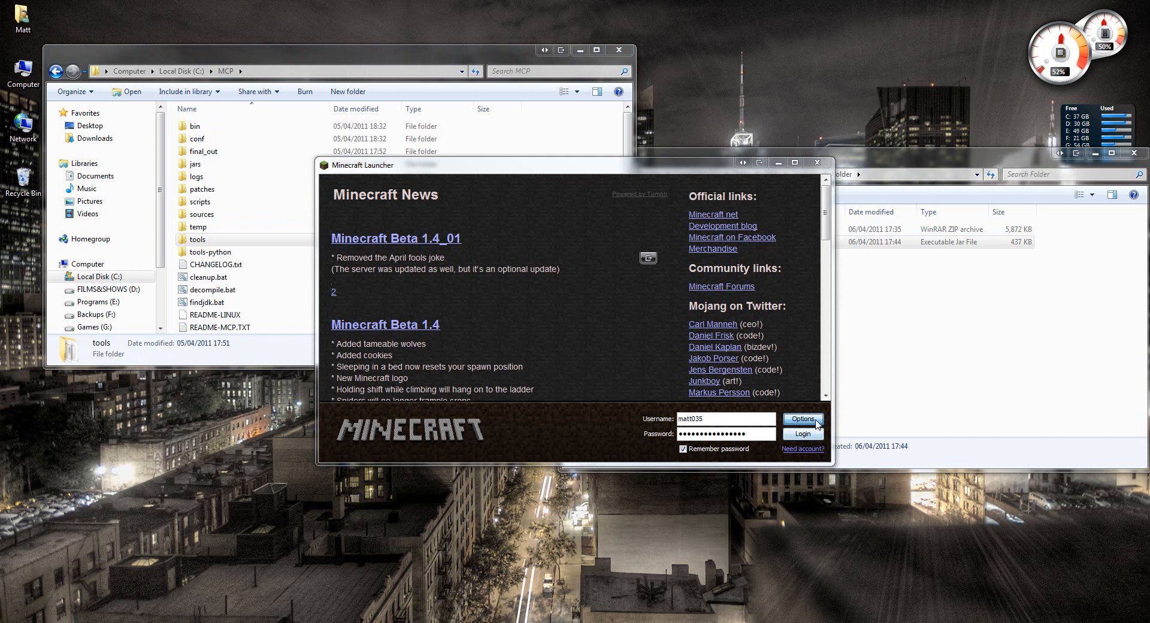
pyautogui.click(802, 418)
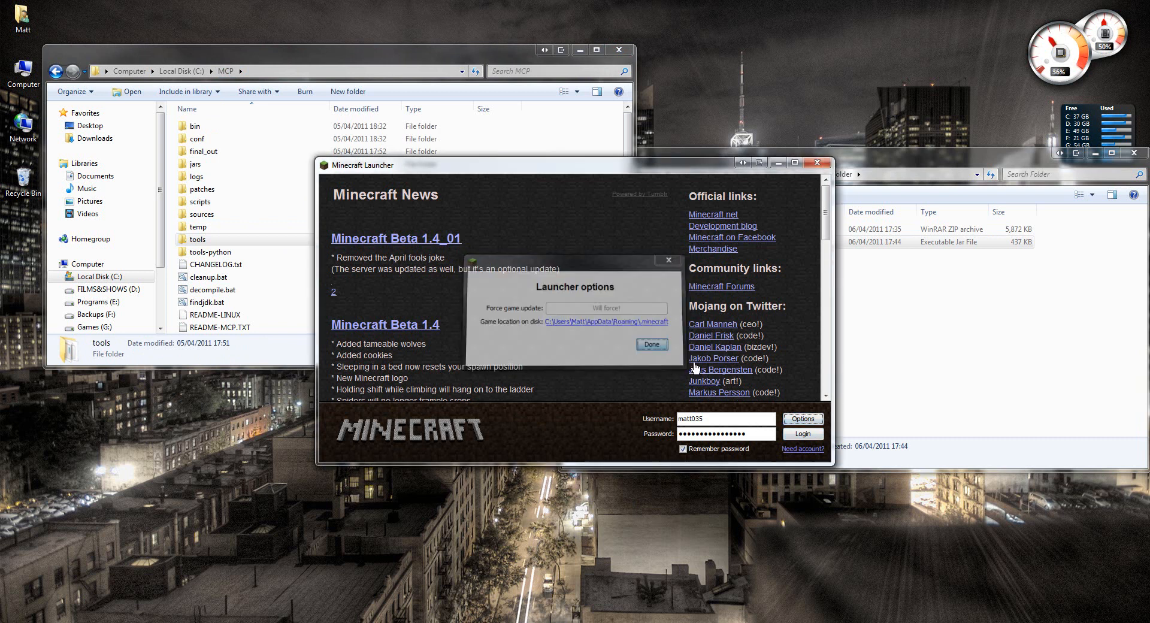
pyautogui.click(651, 344)
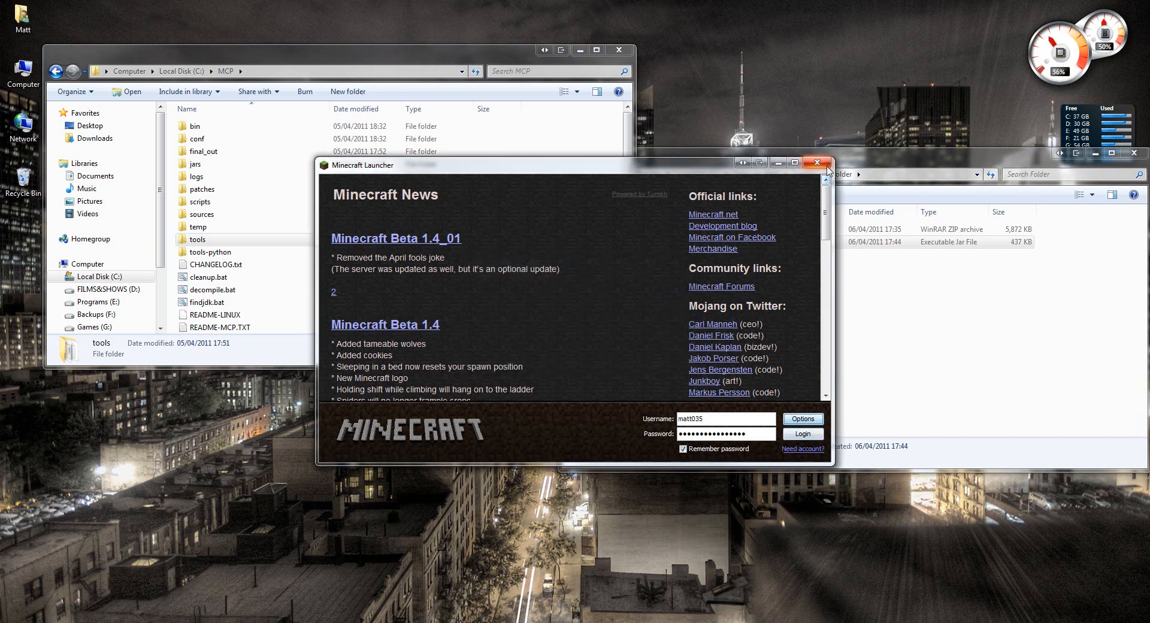
pyautogui.click(819, 163)
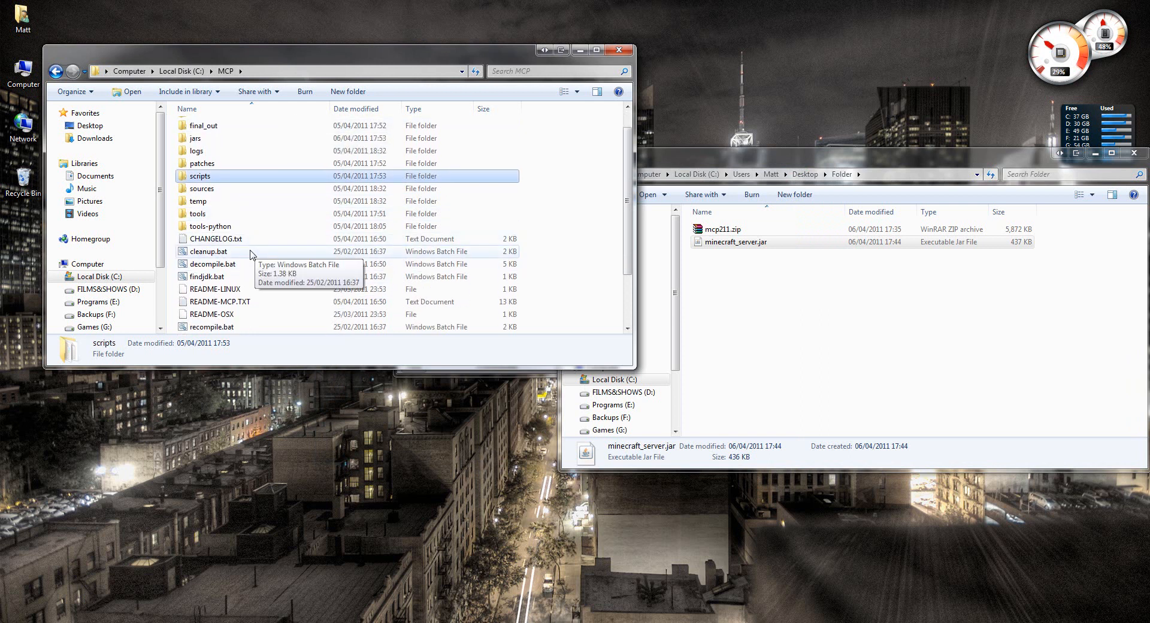
# Run decompile.bat from the MCP folder to decompile minecraft.jar.
pyautogui.doubleClick(212, 264)
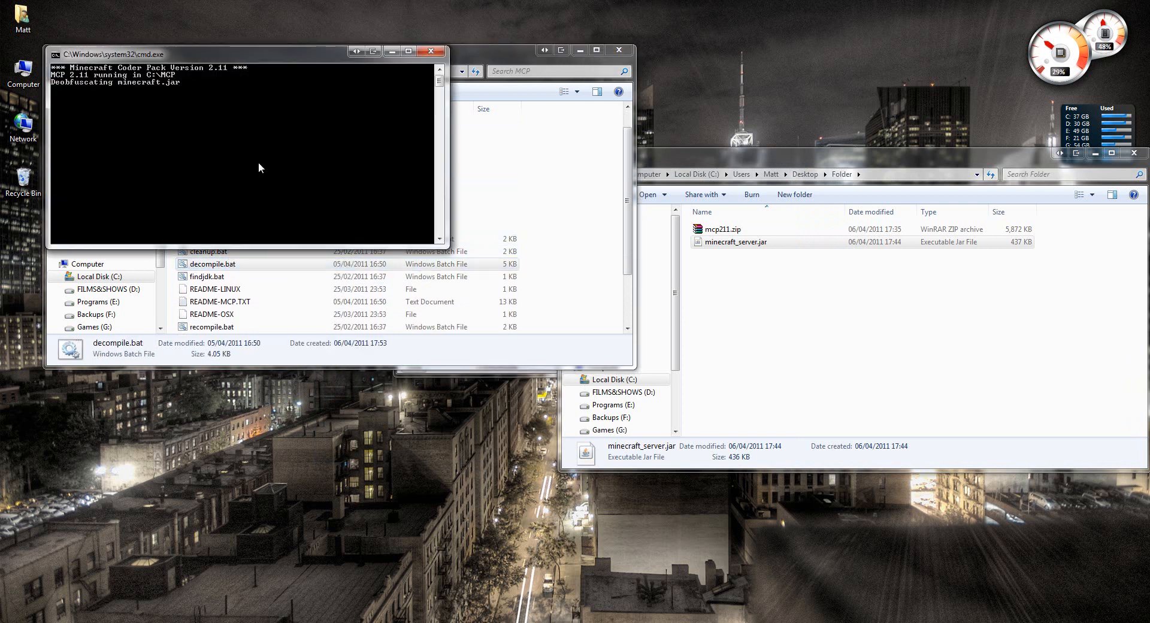
pyautogui.moveTo(394, 128)
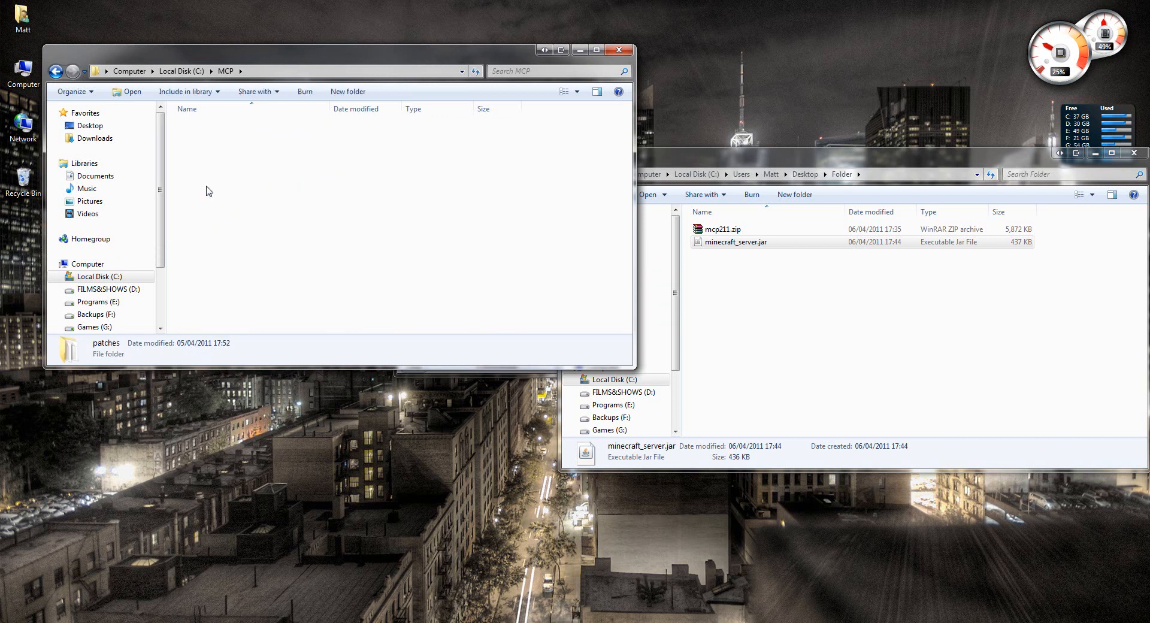
# Select gz.java and Start.java in patches, then open MCP's jars\bin folder.
pyautogui.doubleClick(106, 343)
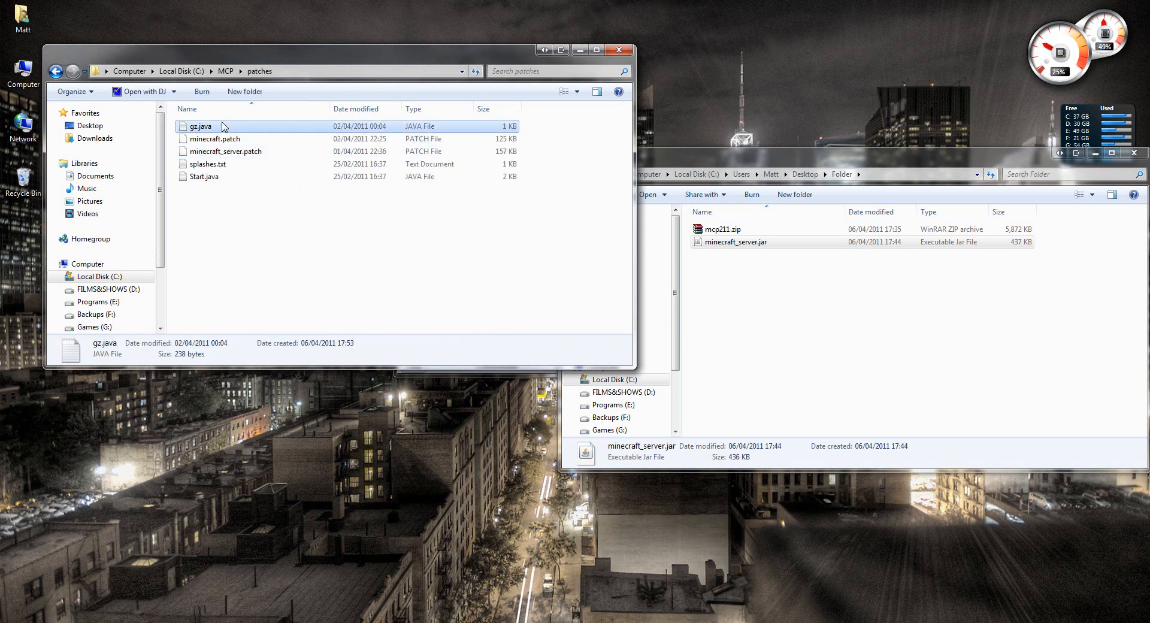
pyautogui.click(204, 176)
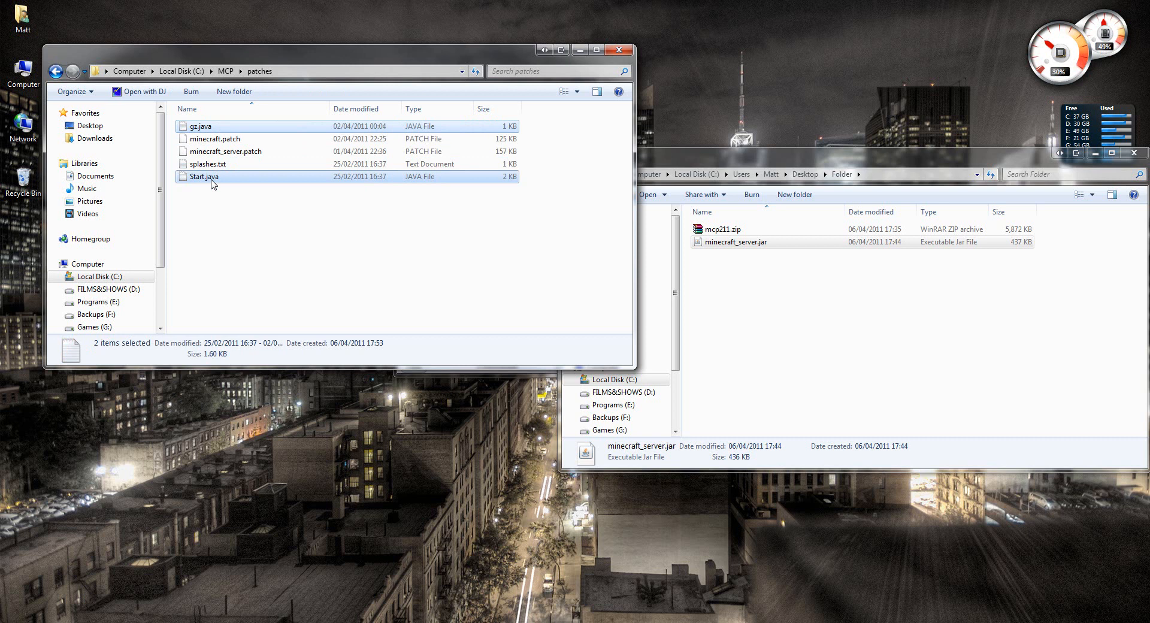
pyautogui.click(57, 71)
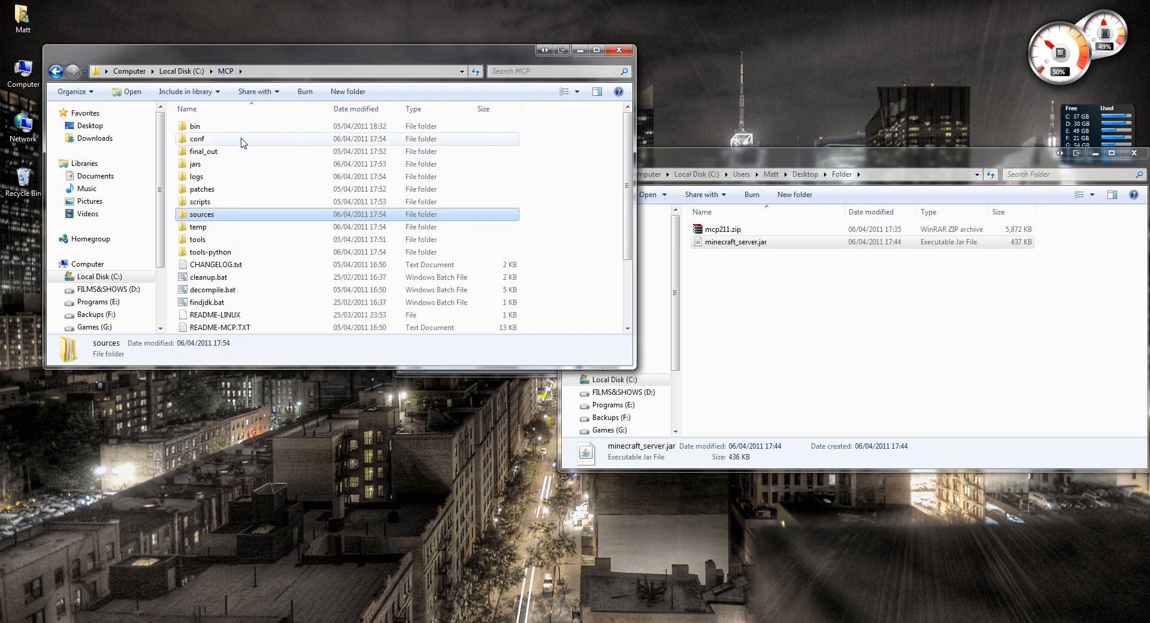
pyautogui.doubleClick(198, 163)
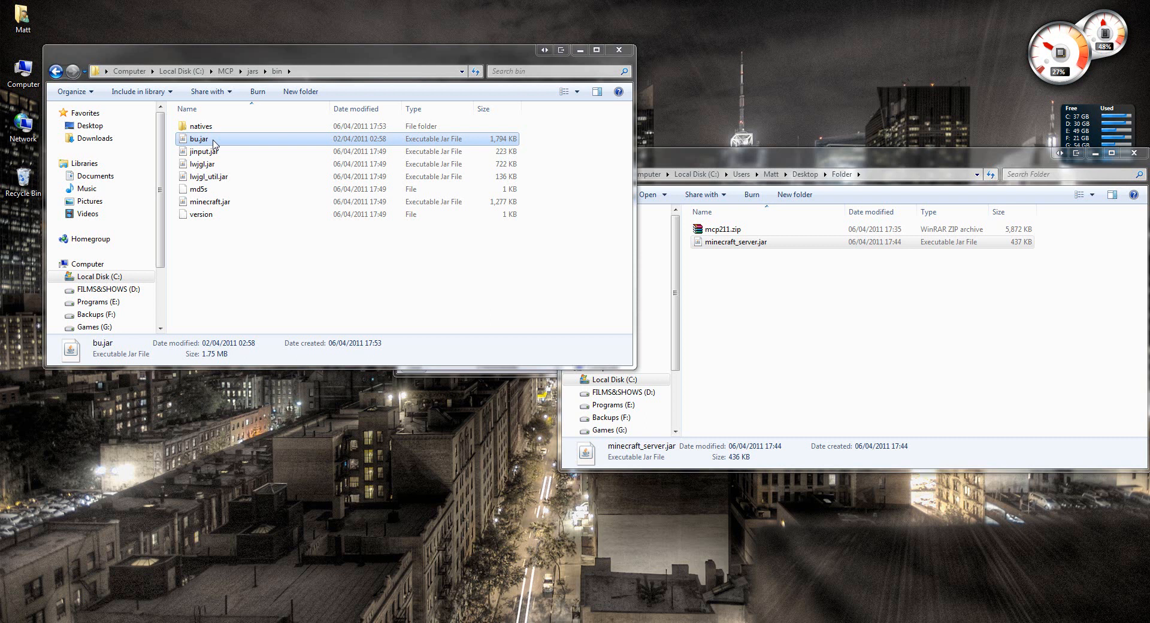
# Open minecraft.jar in WinRAR, open sources\minecraft, and select all the jar's contents.
pyautogui.rightClick(211, 189)
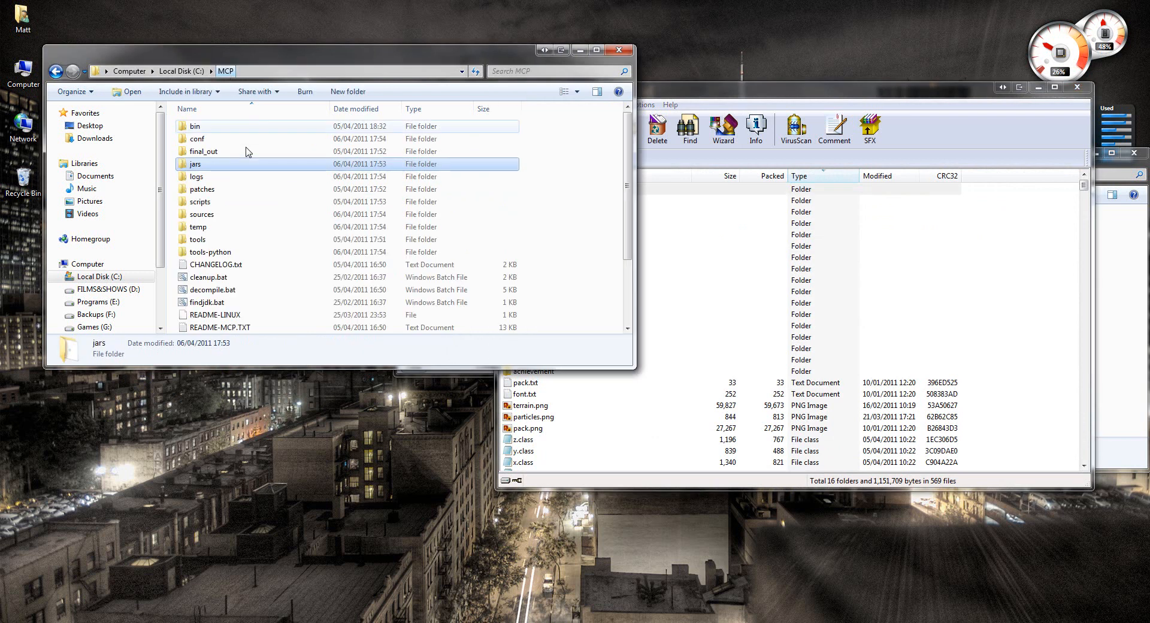
pyautogui.doubleClick(202, 214)
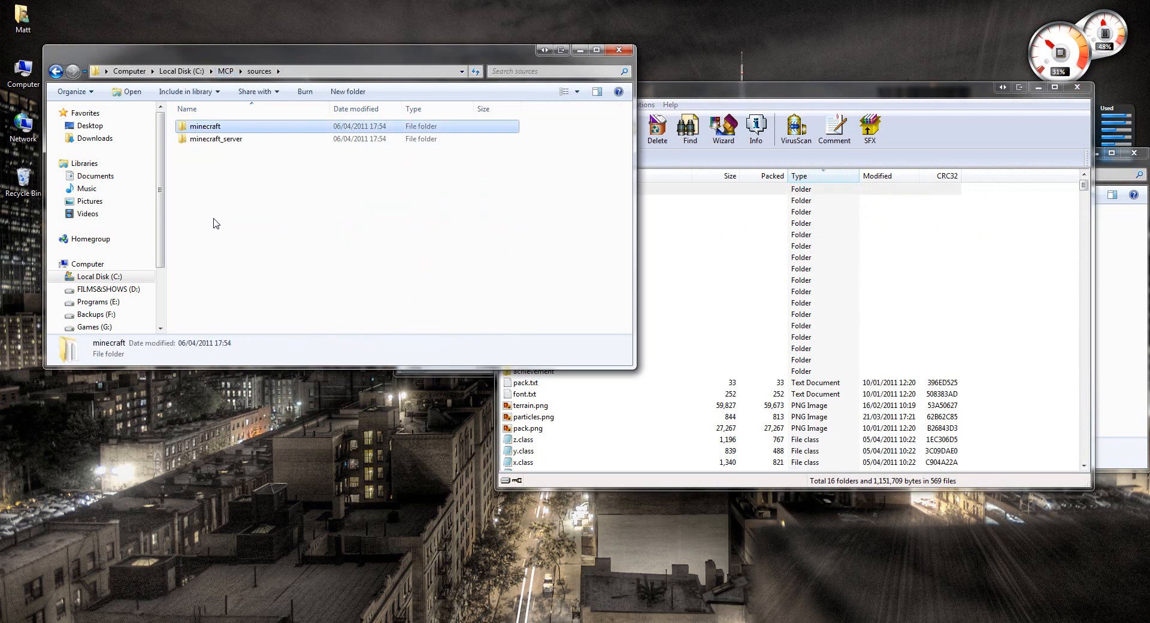
pyautogui.doubleClick(206, 125)
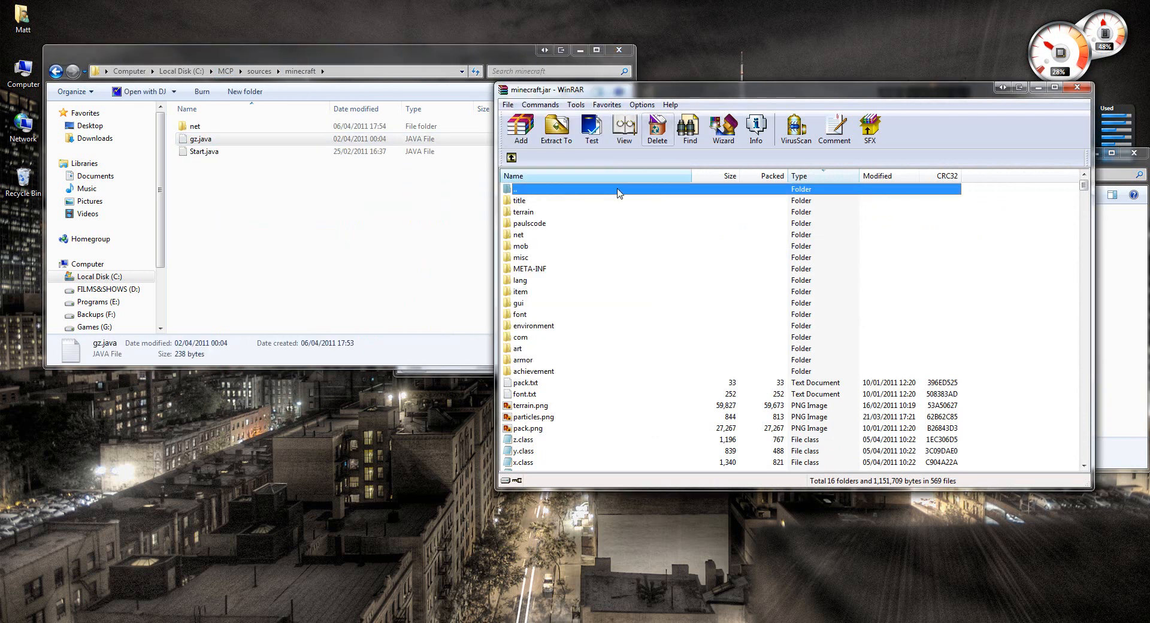
pyautogui.press('ctrl+a')
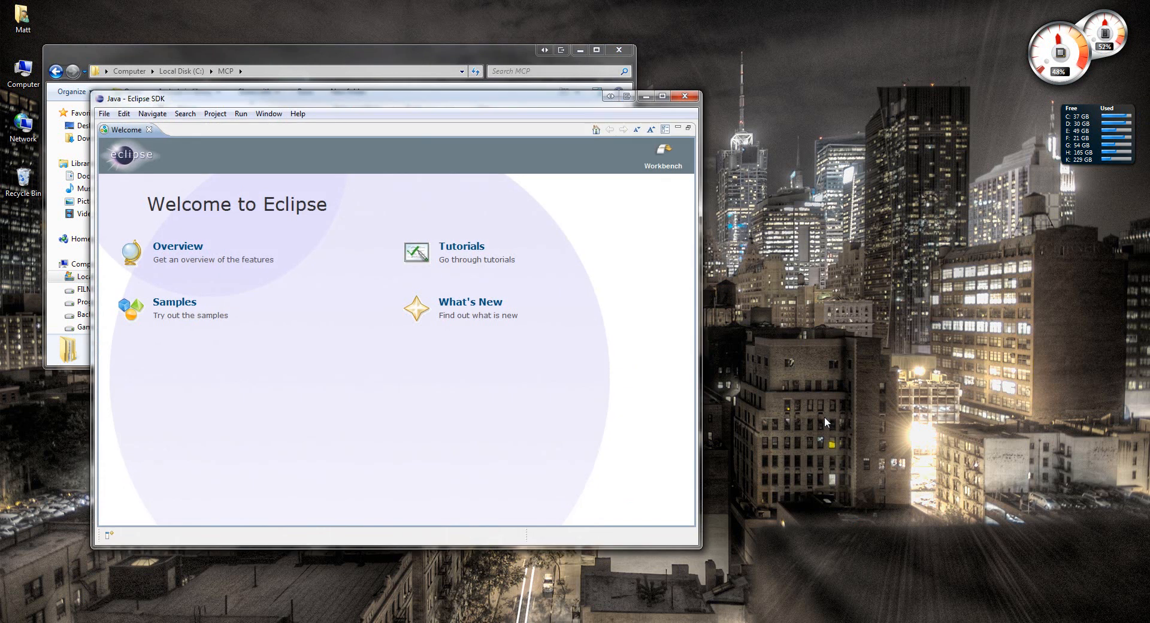
pyautogui.moveTo(661, 96)
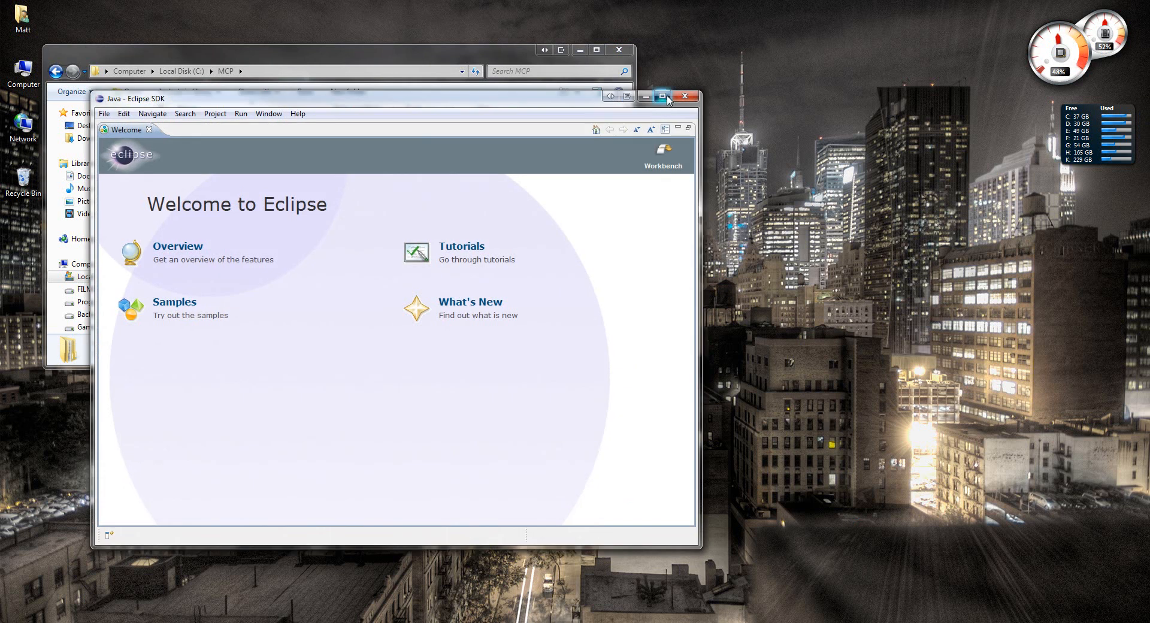
# Maximize Eclipse, dismiss the Welcome screen, and open the New Java Project wizard.
pyautogui.click(661, 97)
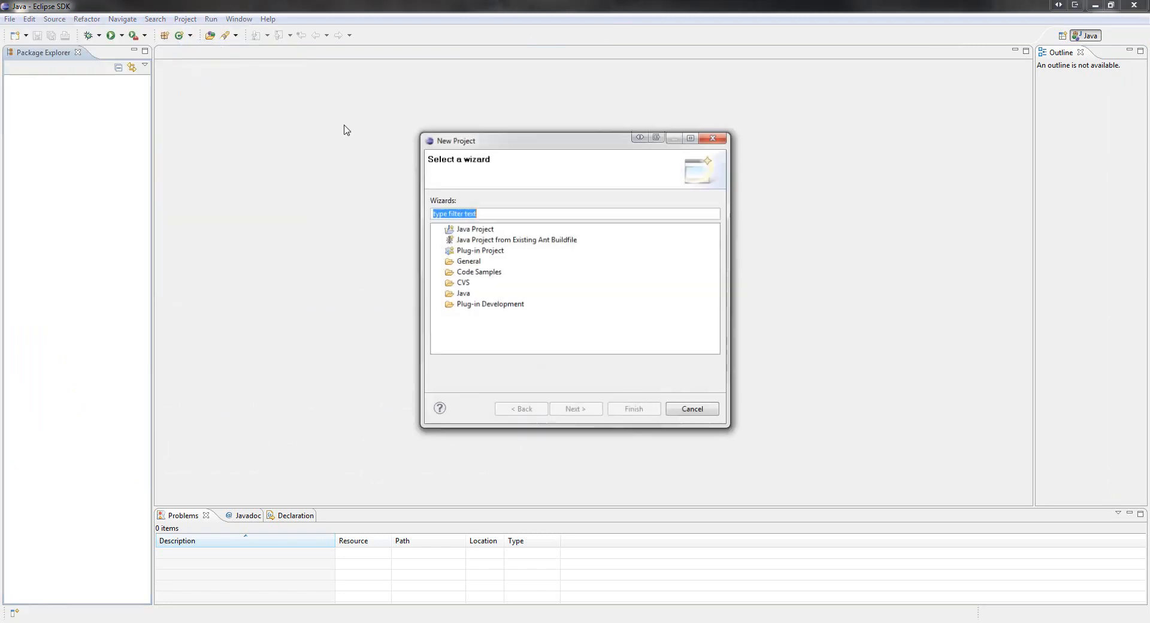
pyautogui.doubleClick(475, 229)
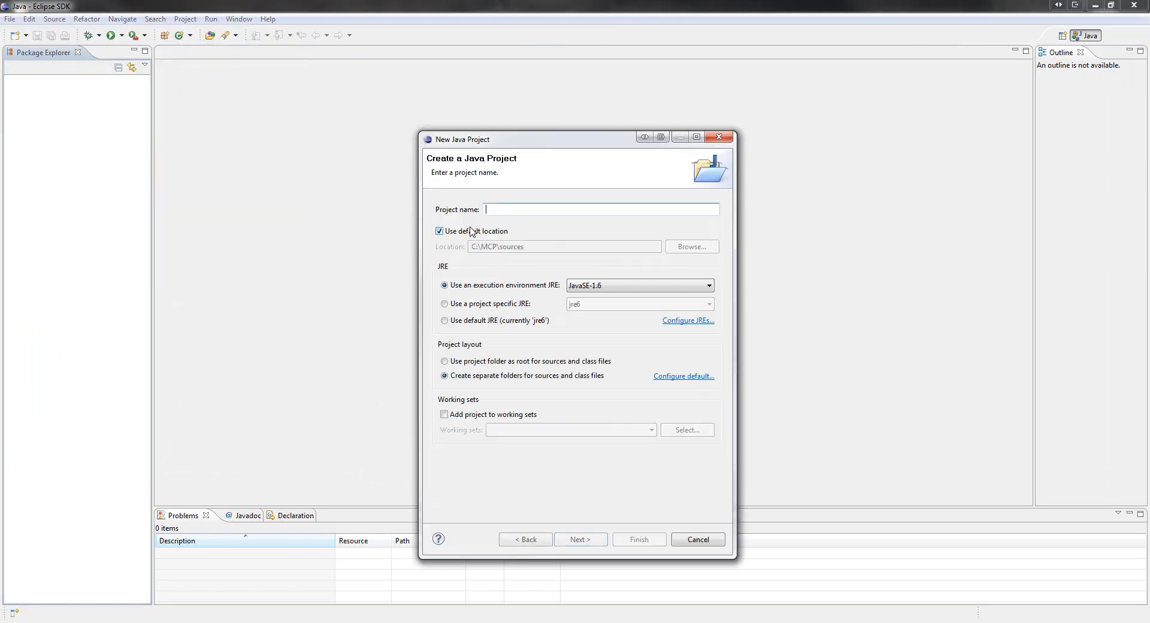
# Create the 'minecraft' Java project at C:\MCP\sources and expand its contents.
pyautogui.write('minec5raft')
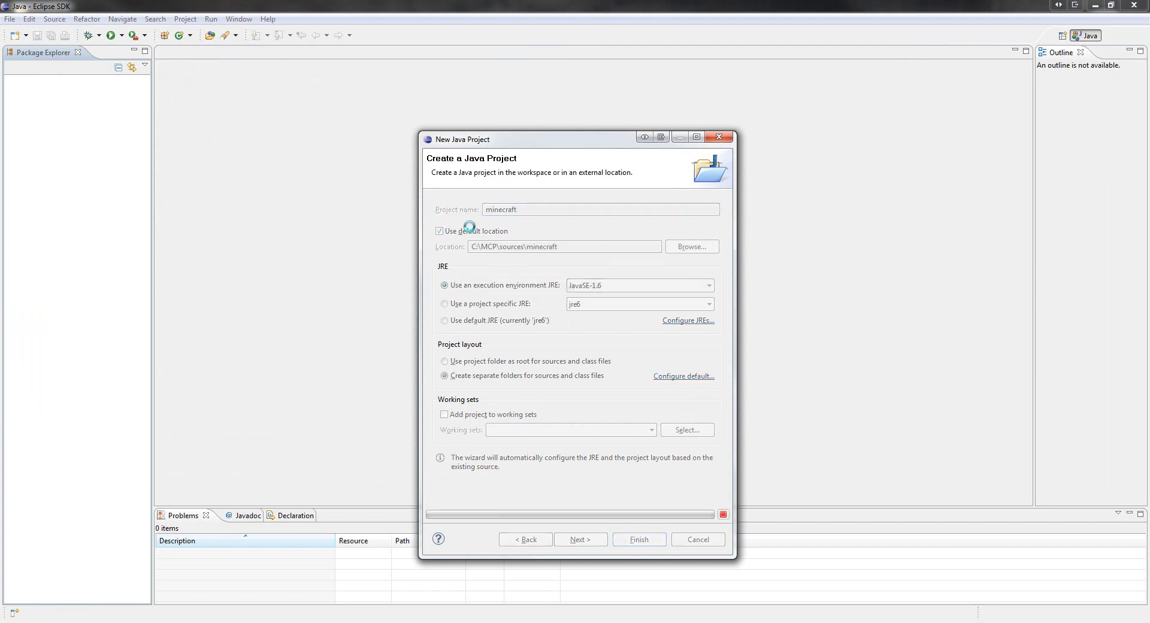
pyautogui.click(637, 539)
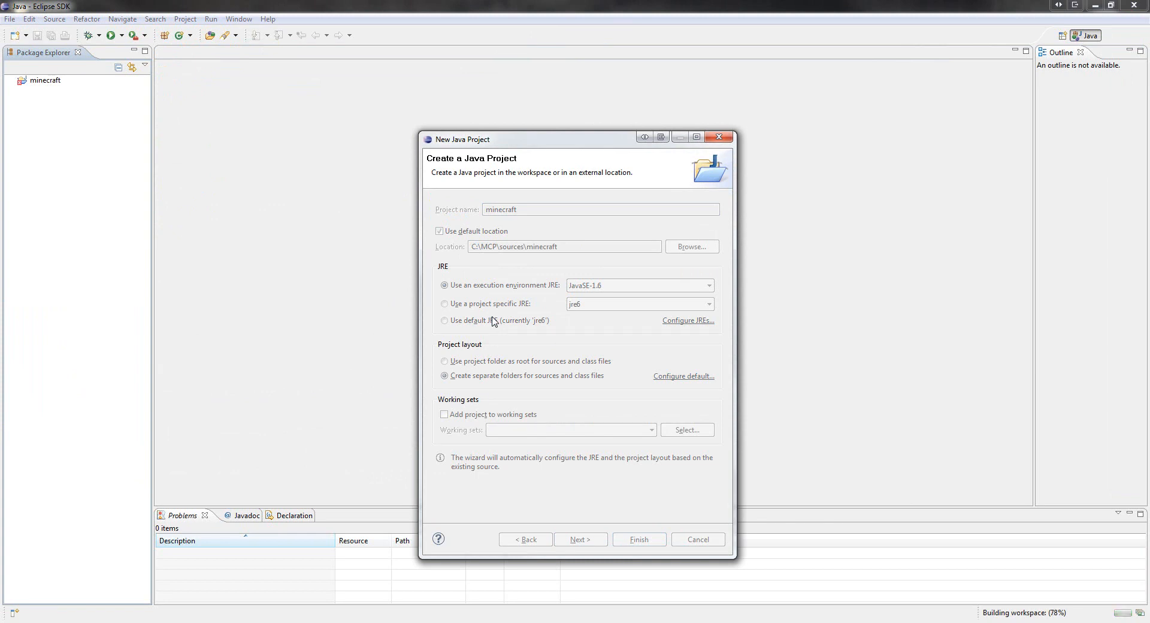
pyautogui.click(637, 539)
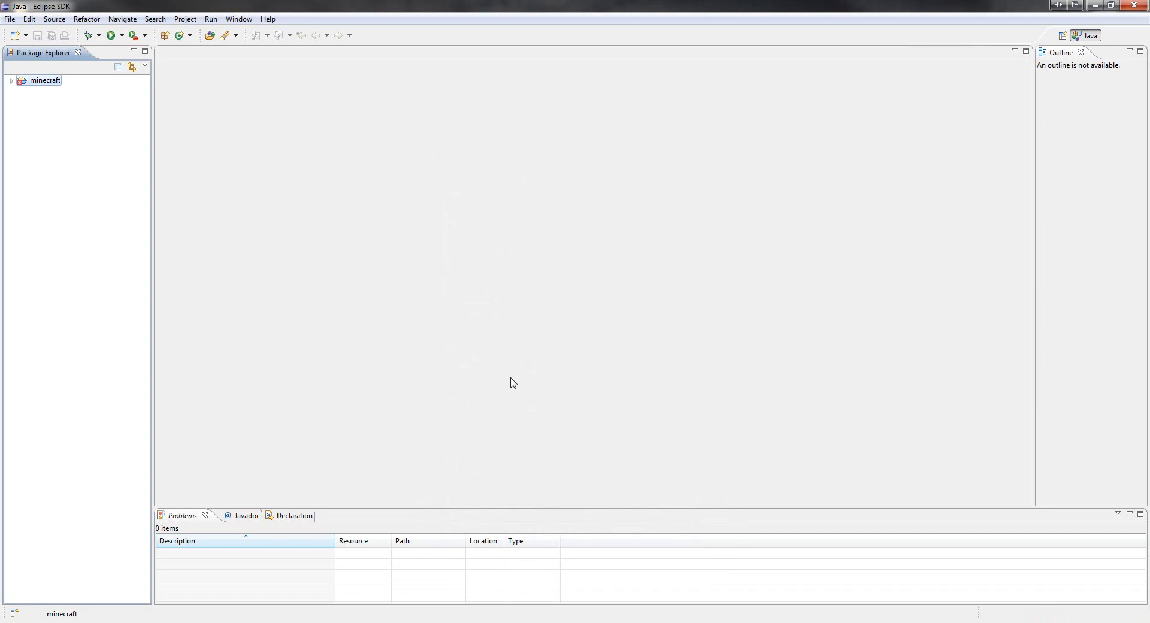
pyautogui.click(10, 80)
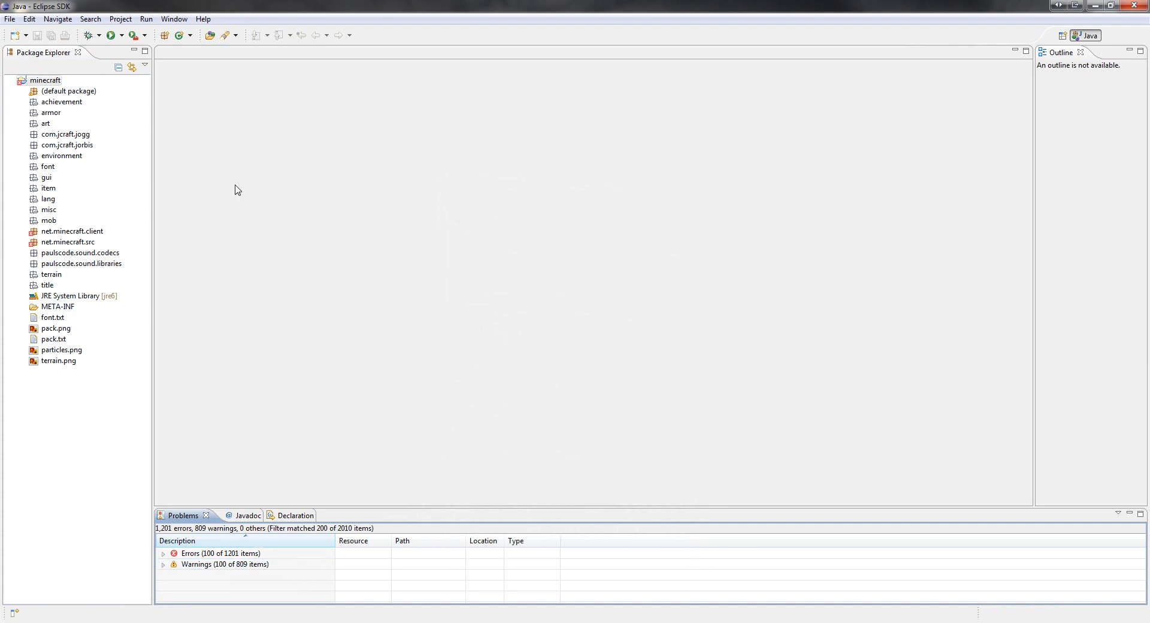
# Add jinput, lwjgl, lwjgl_util and minecraft.jar from C:\MCP\jars\bin as external JARs.
pyautogui.click(46, 80)
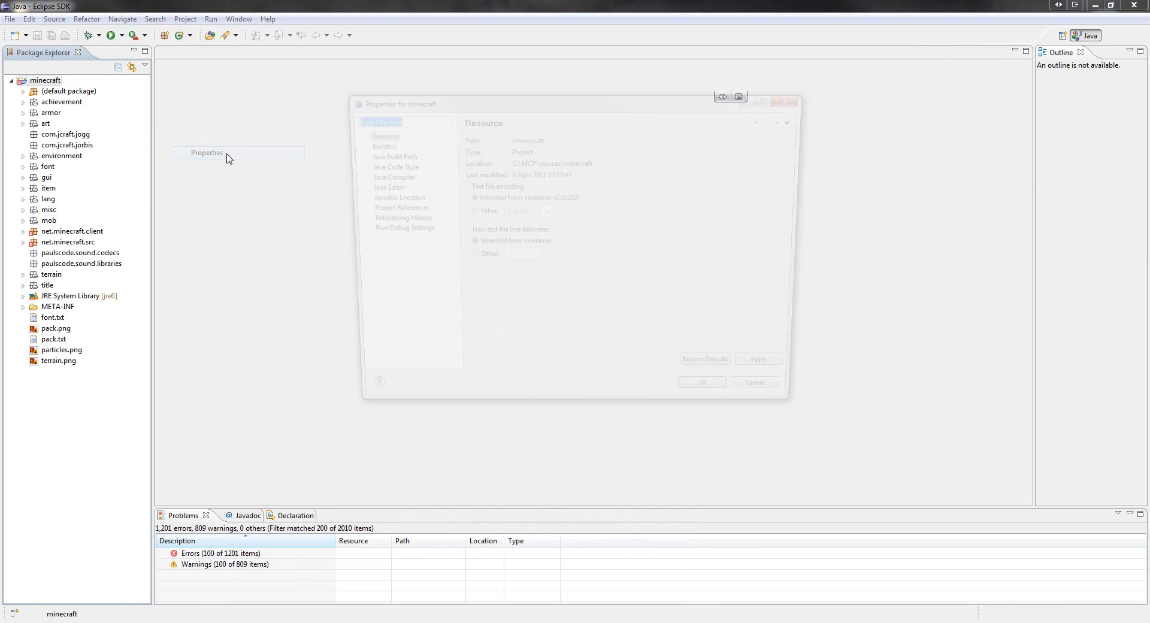
pyautogui.click(381, 154)
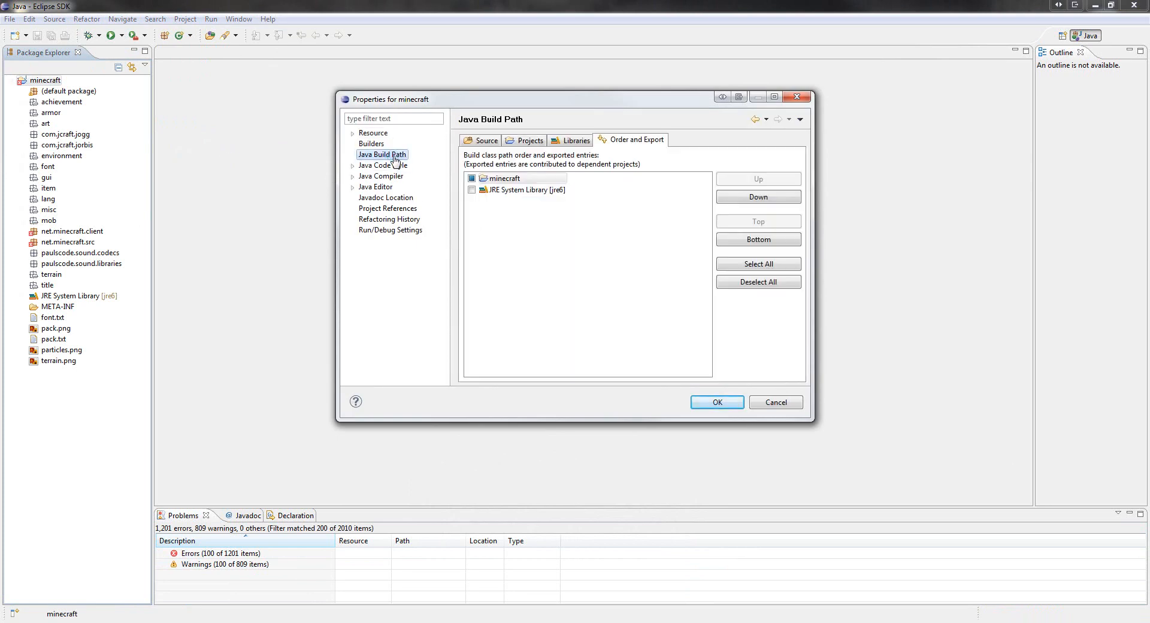
pyautogui.click(575, 140)
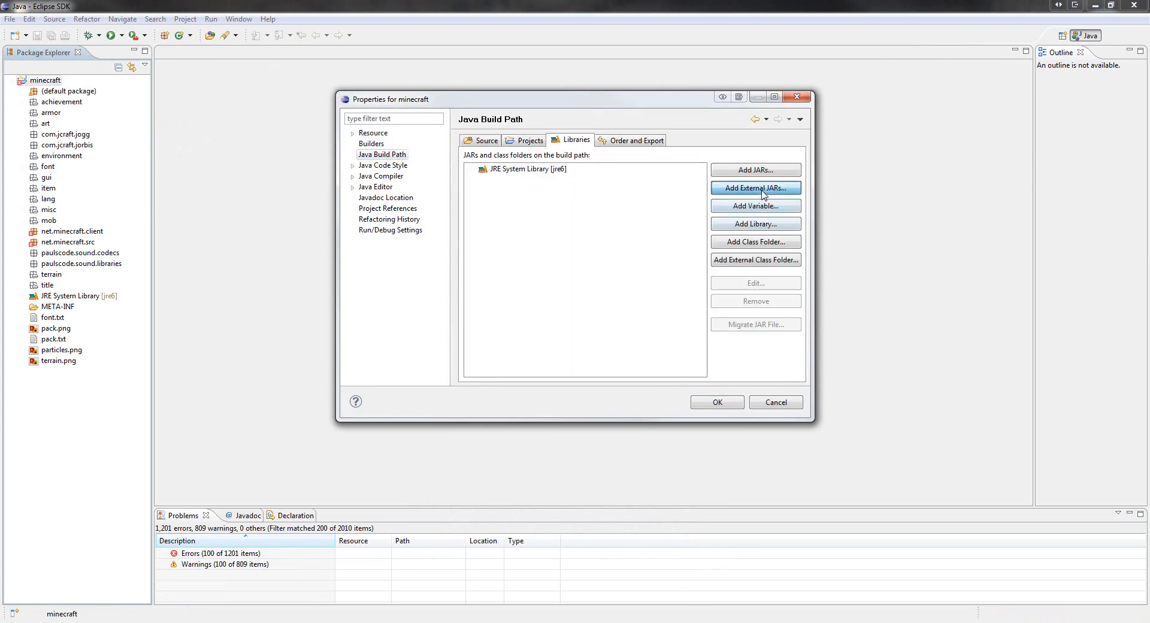
pyautogui.click(754, 188)
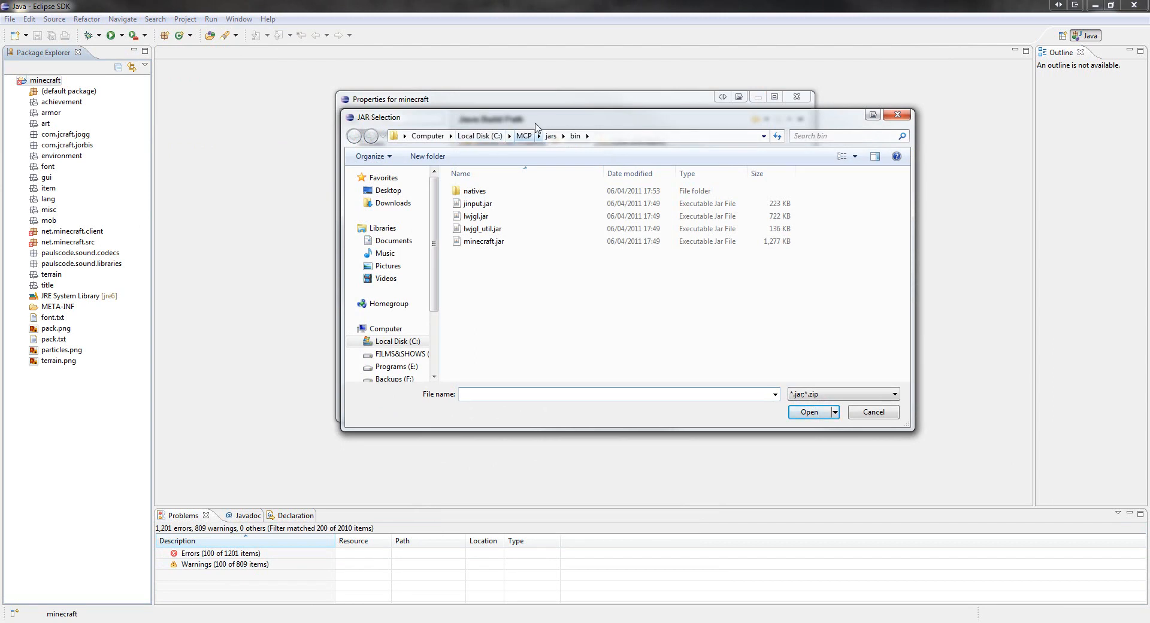
pyautogui.click(474, 190)
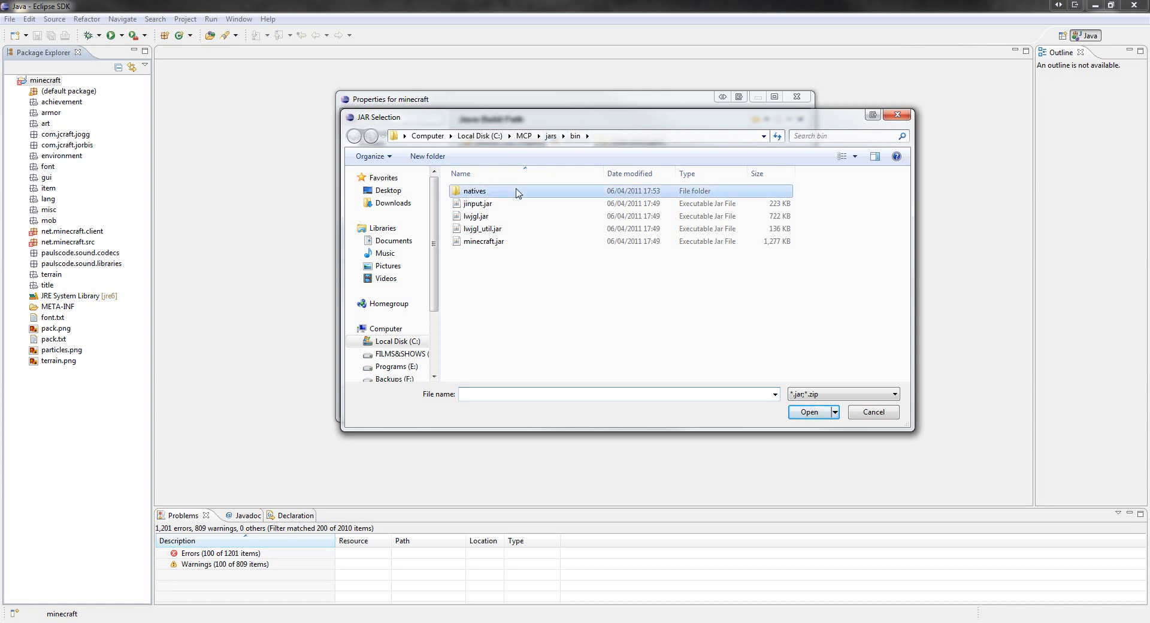
pyautogui.doubleClick(475, 191)
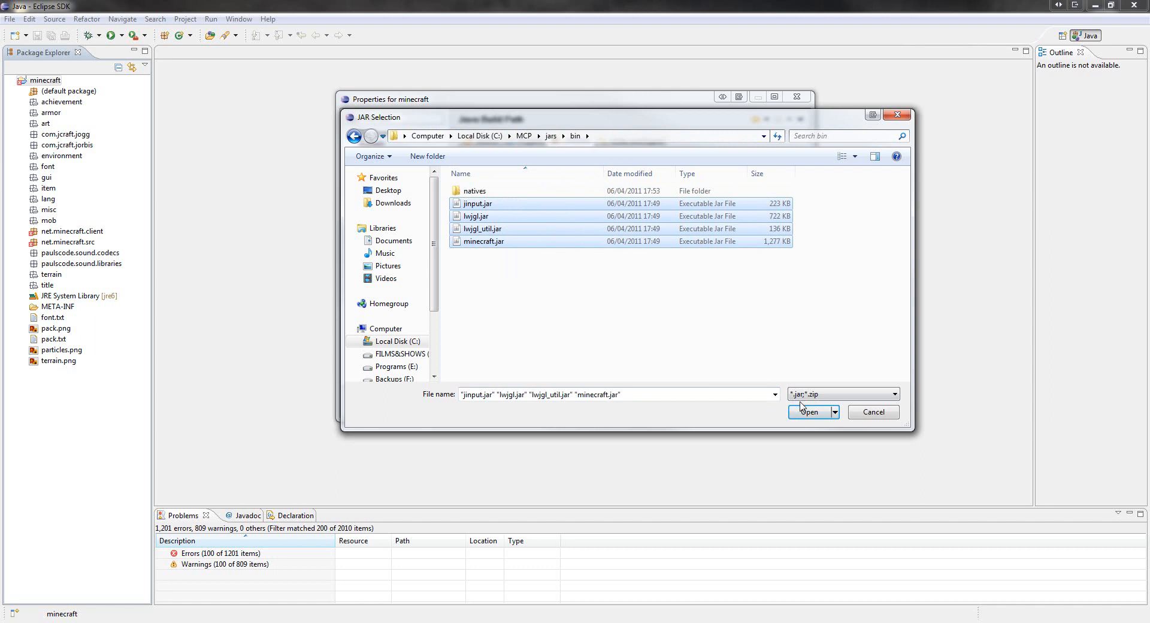
pyautogui.click(809, 411)
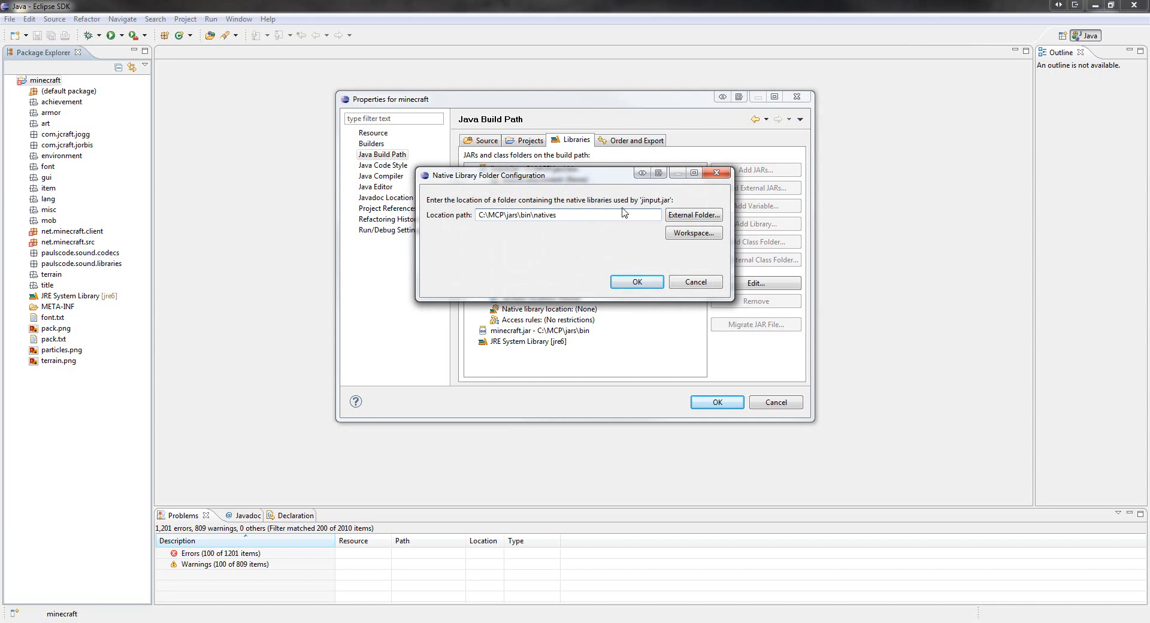
# Set jinput.jar and lwjgl.jar native library locations to C:\MCP\jars\bin\natives, then check the warnings.
pyautogui.click(634, 281)
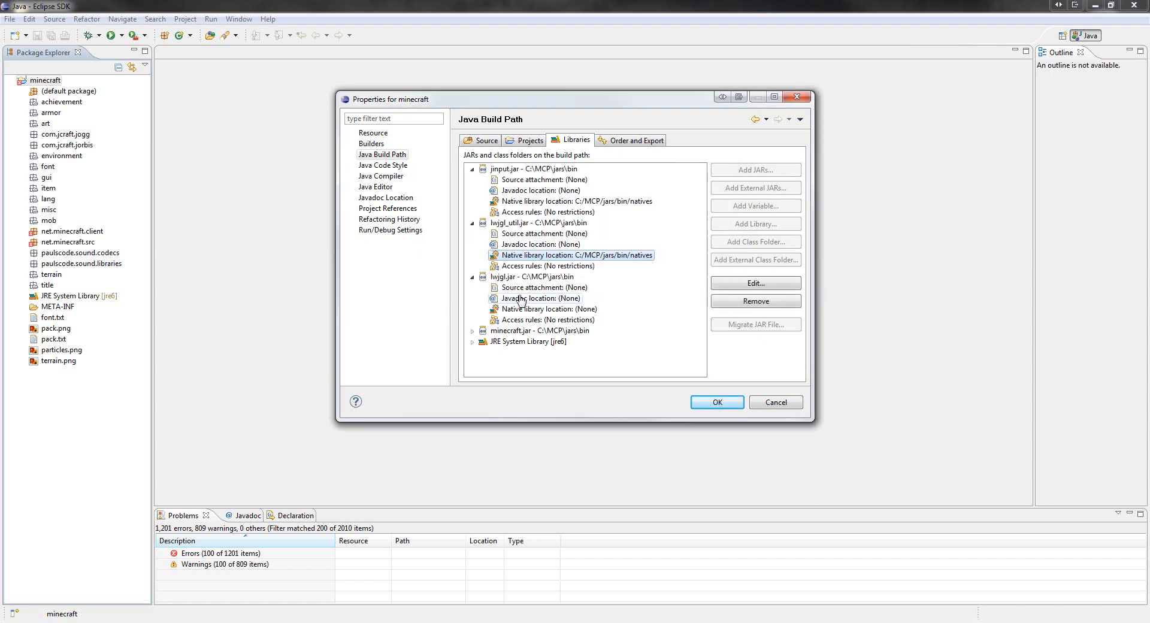
pyautogui.click(754, 283)
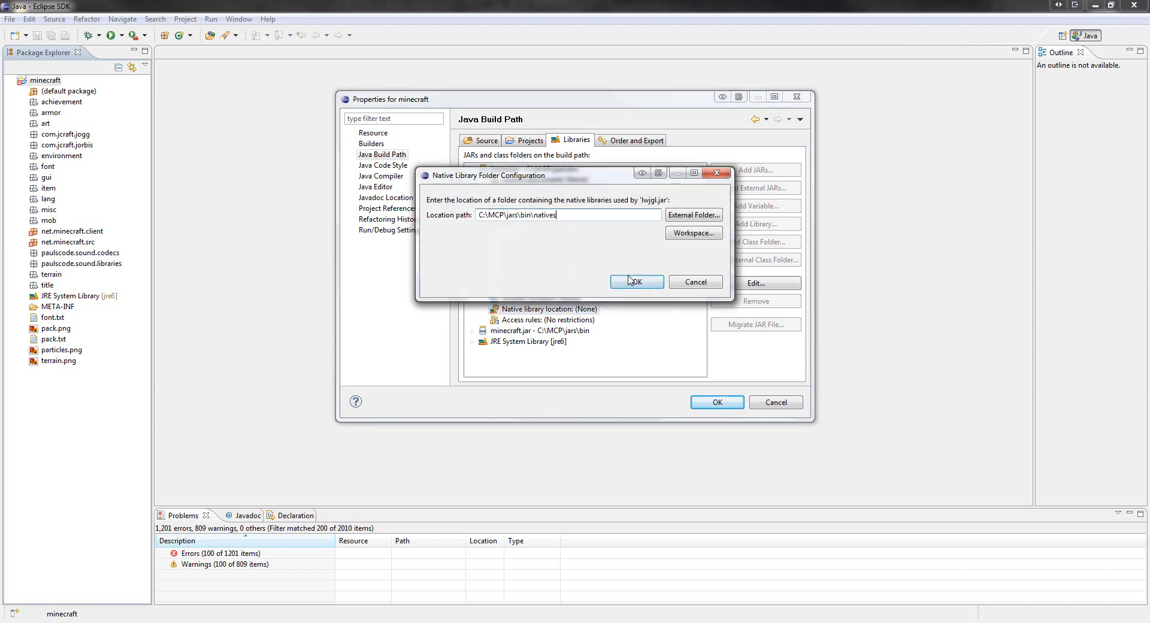
pyautogui.click(634, 281)
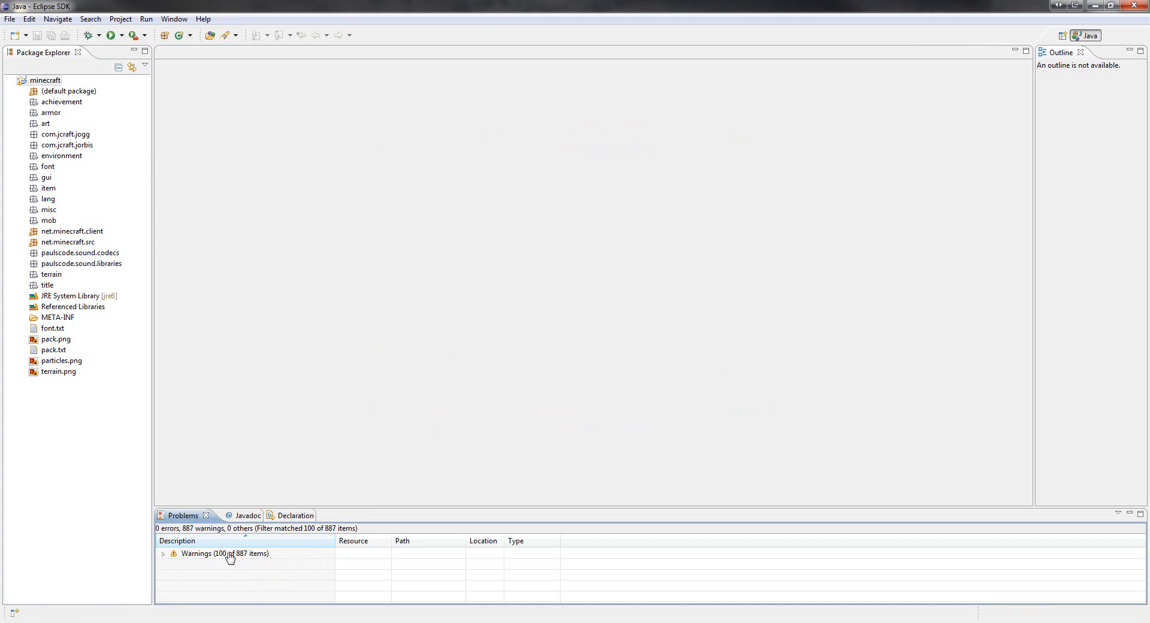
pyautogui.click(162, 553)
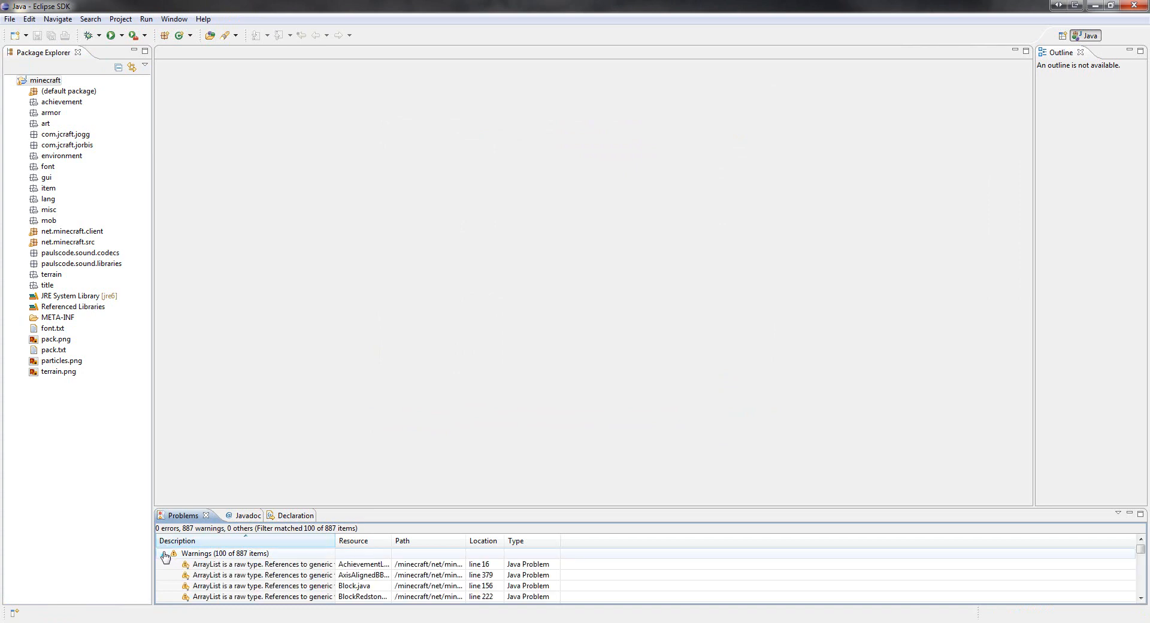
pyautogui.click(162, 553)
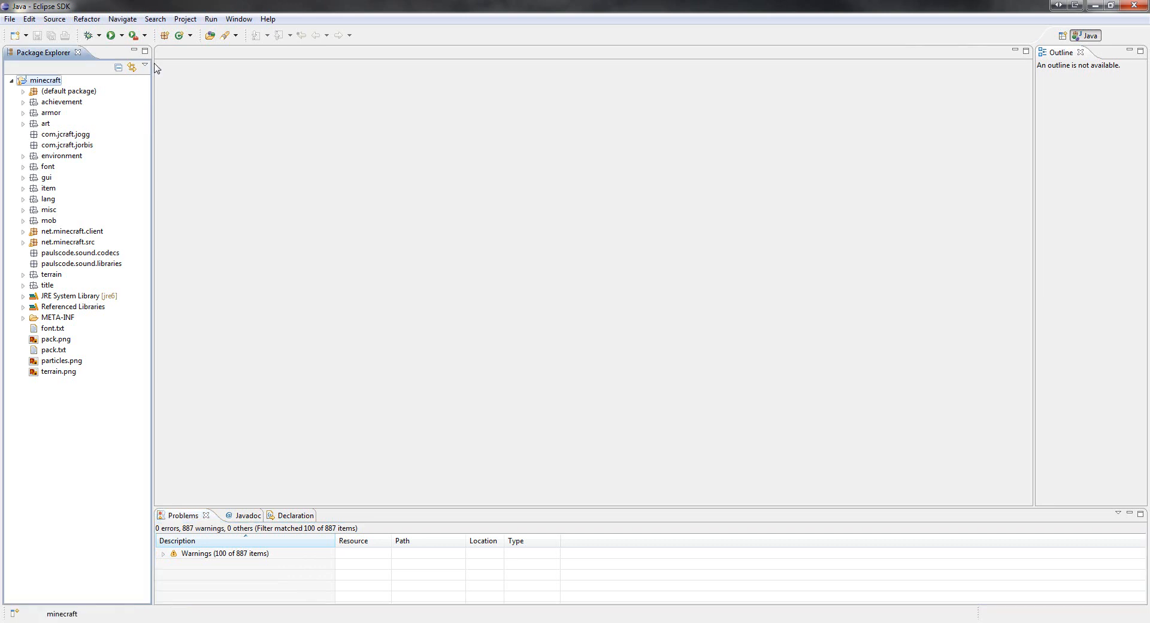
# Create a new Java Application run configuration, then close the Run Configurations manager.
pyautogui.click(210, 18)
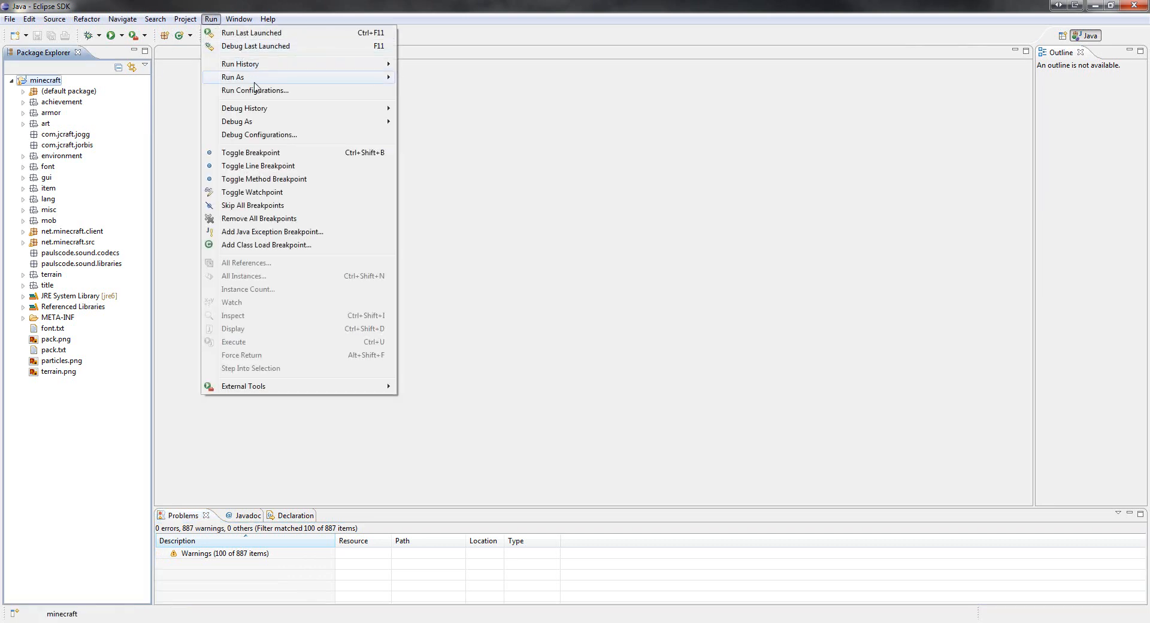
pyautogui.click(255, 90)
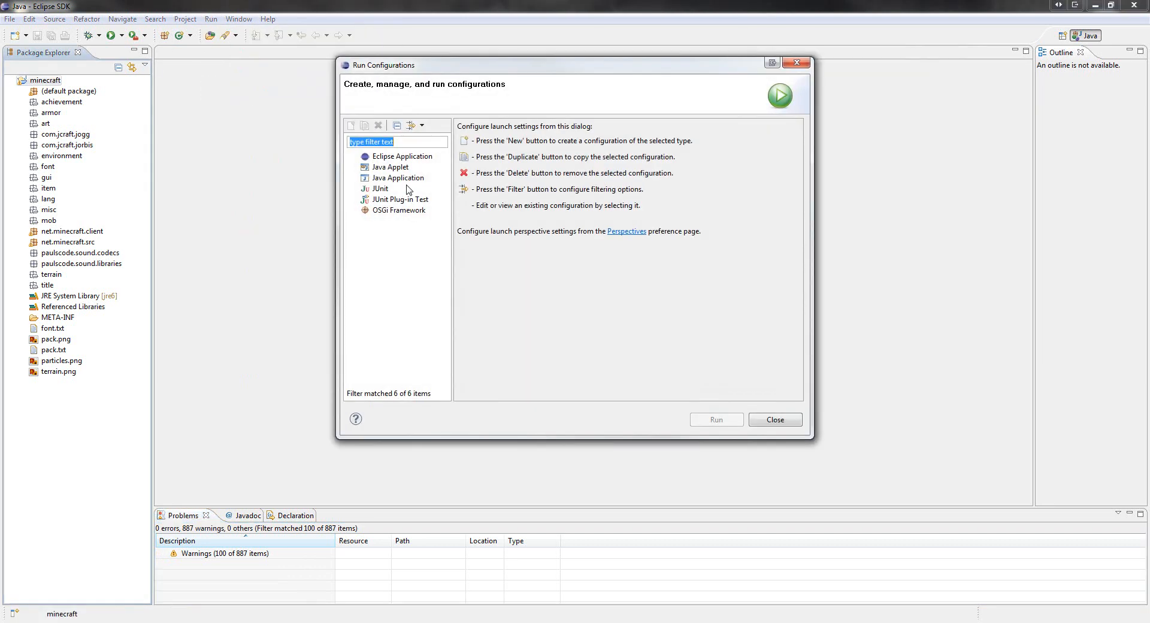
pyautogui.click(398, 177)
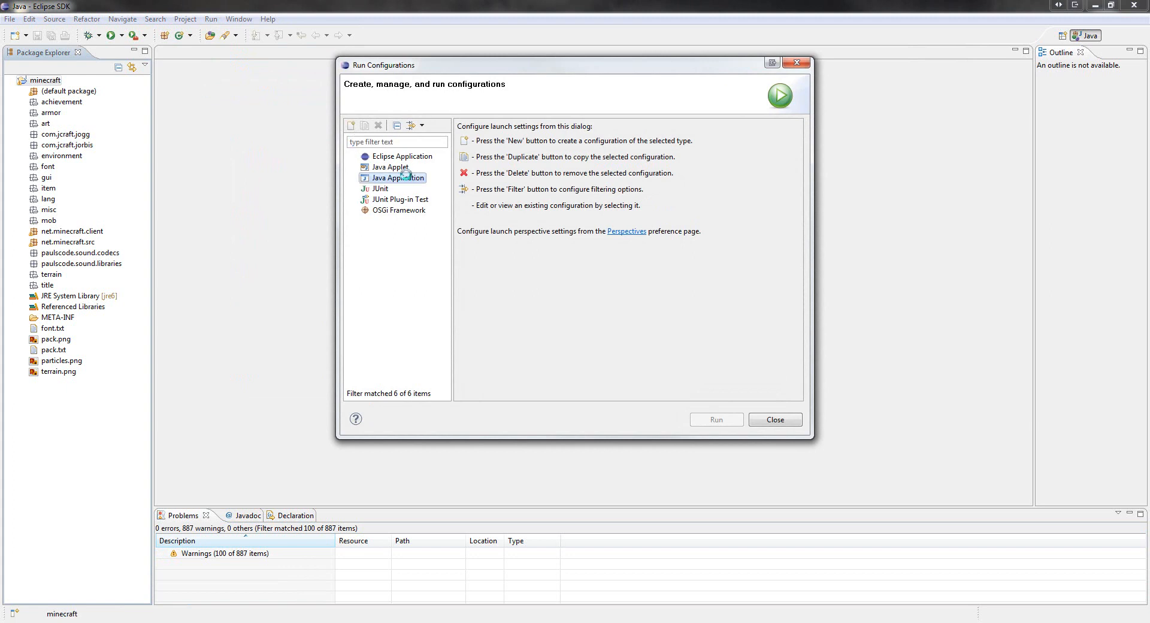
pyautogui.click(352, 126)
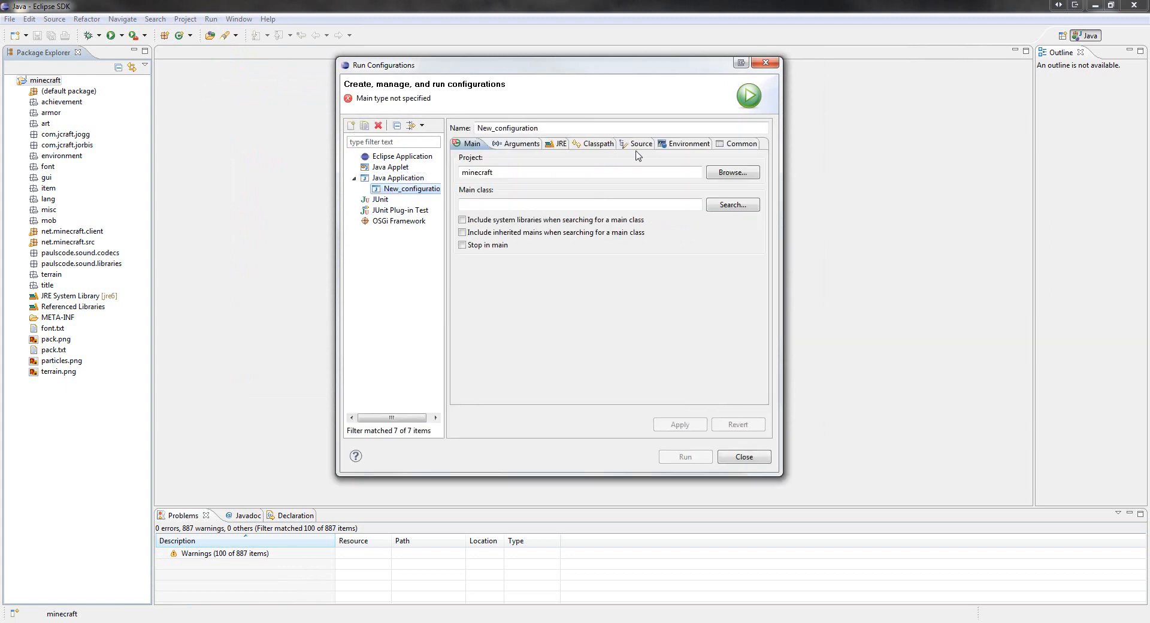
pyautogui.click(742, 457)
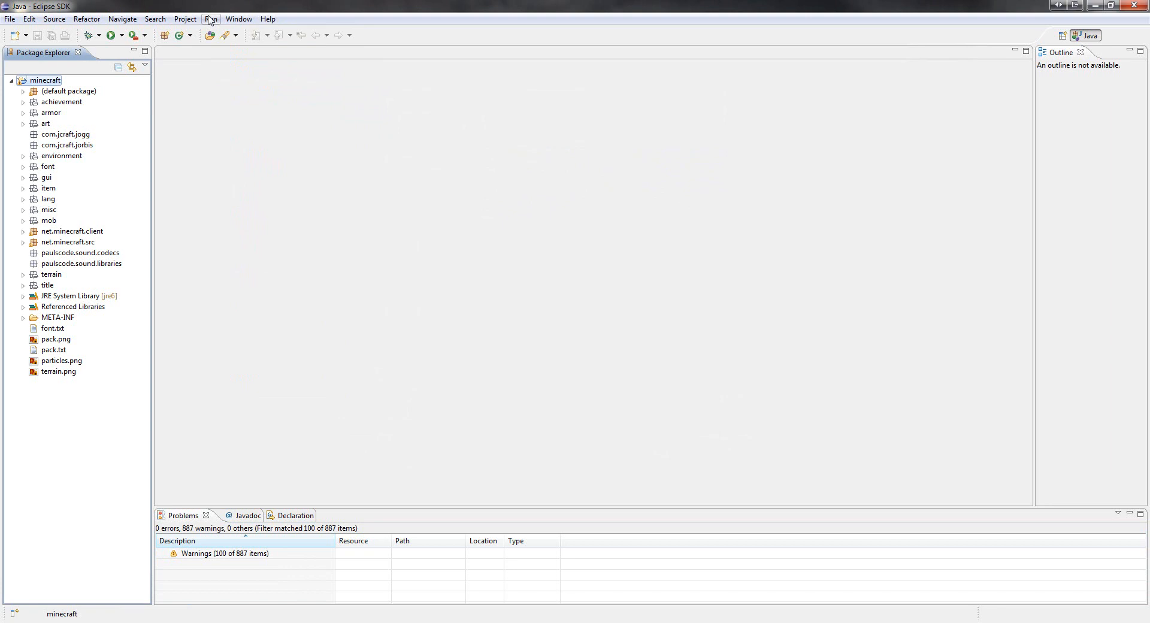
# Create another configuration with Start as the main class, apply it, and launch Minecraft.
pyautogui.click(210, 18)
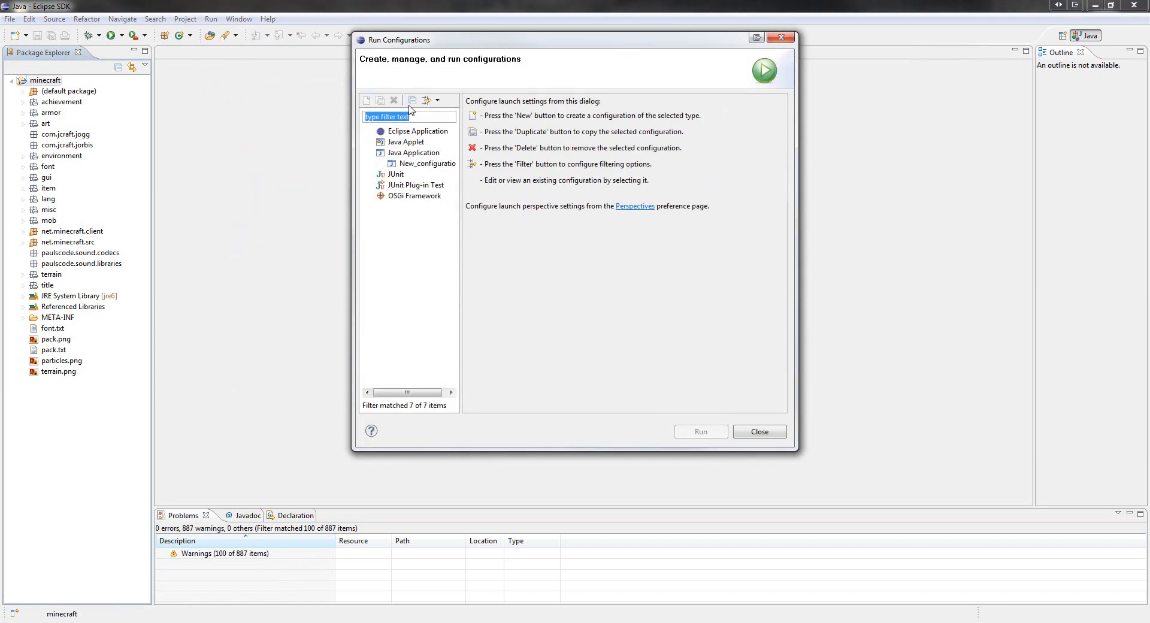
pyautogui.click(366, 100)
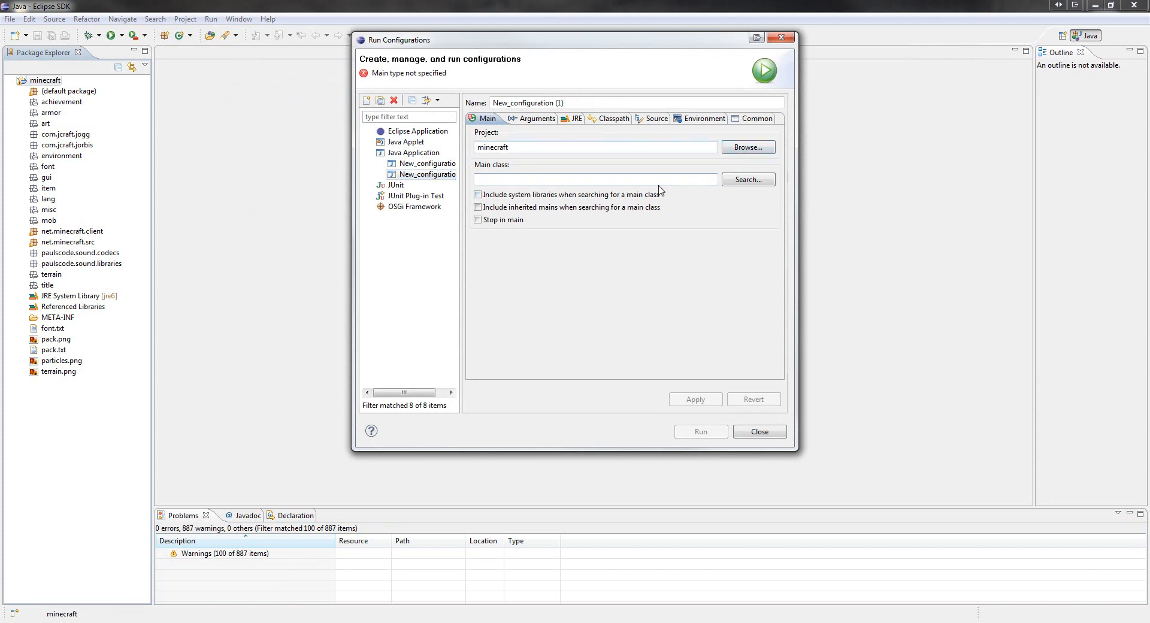
pyautogui.click(748, 179)
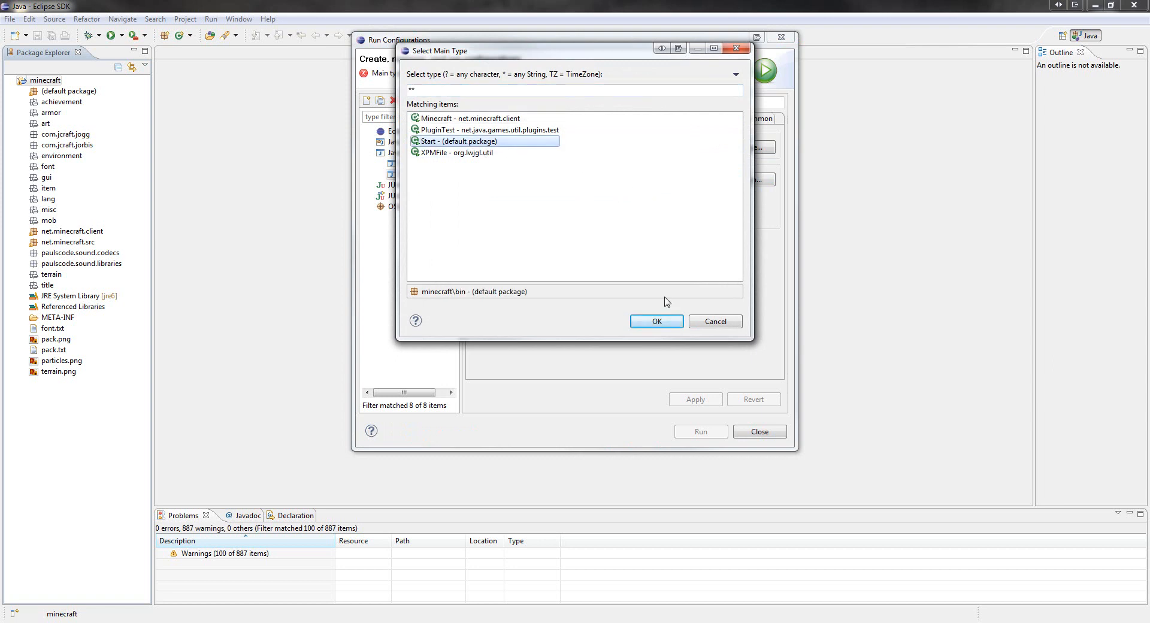
pyautogui.click(654, 322)
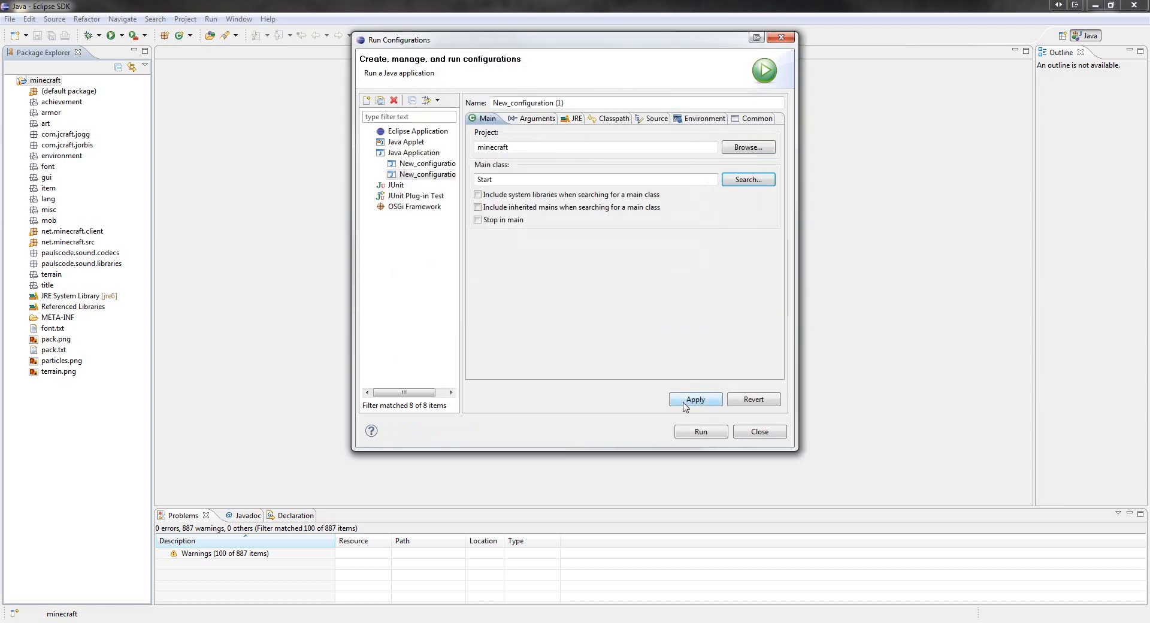
pyautogui.click(693, 399)
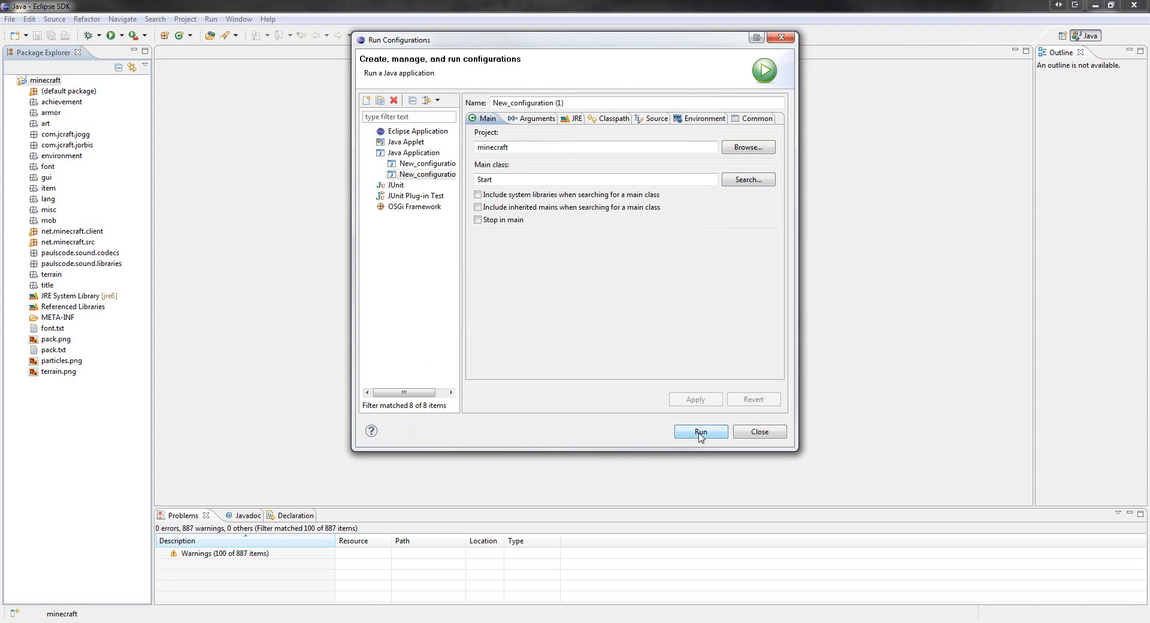
pyautogui.click(699, 430)
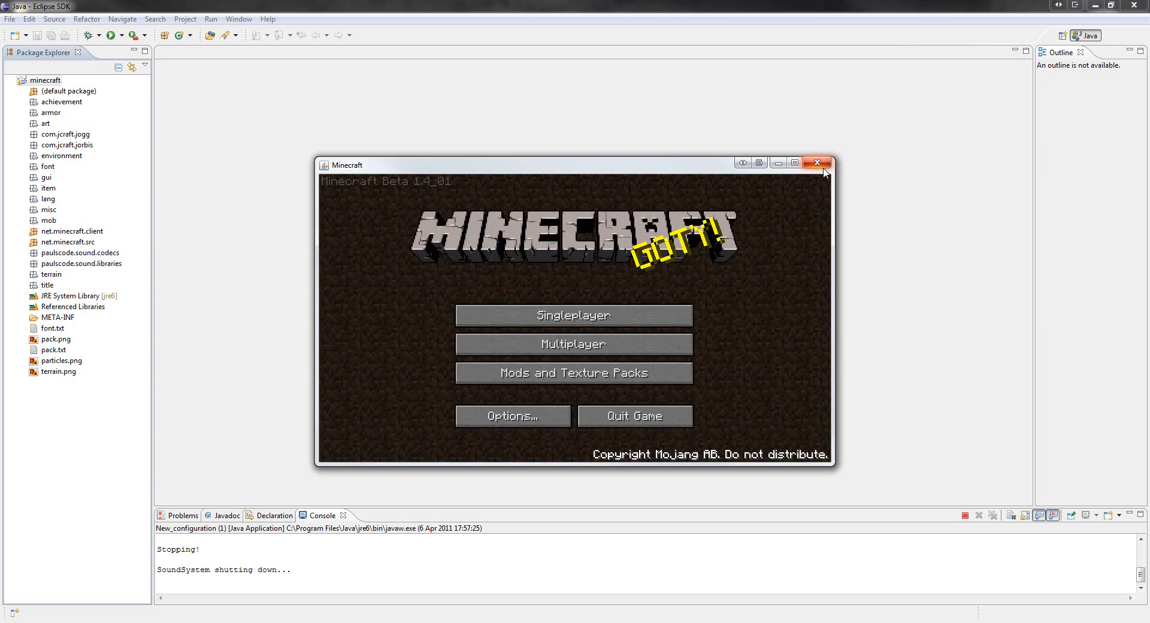
# Close the Minecraft Beta 1.4_01 window after it reaches the title menu.
pyautogui.click(816, 163)
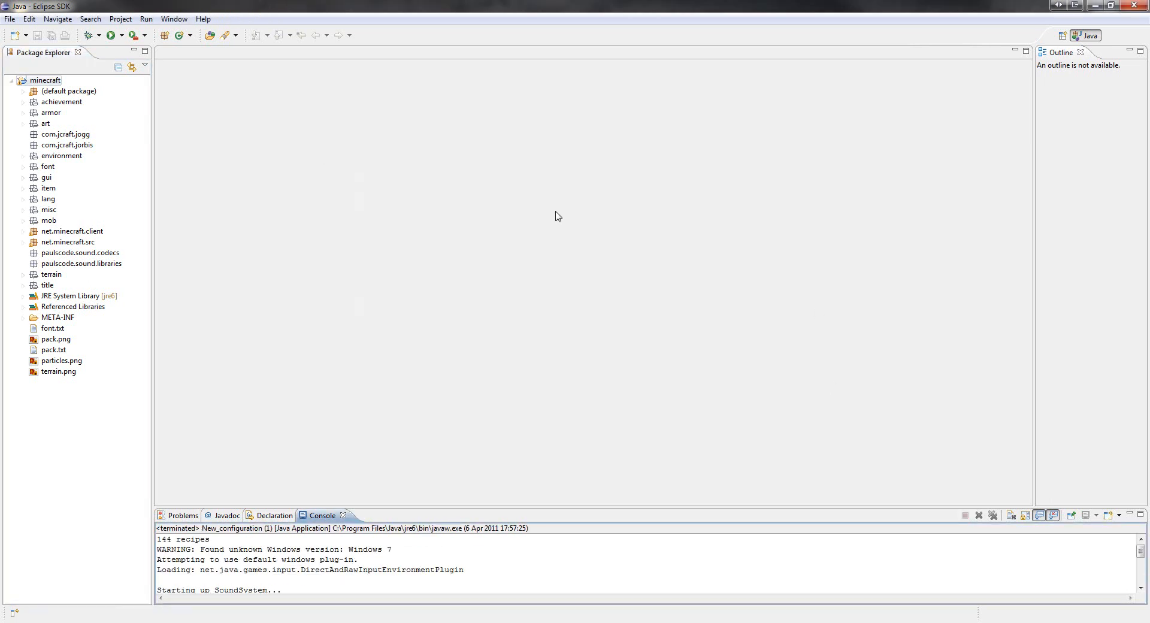
pyautogui.moveTo(545, 200)
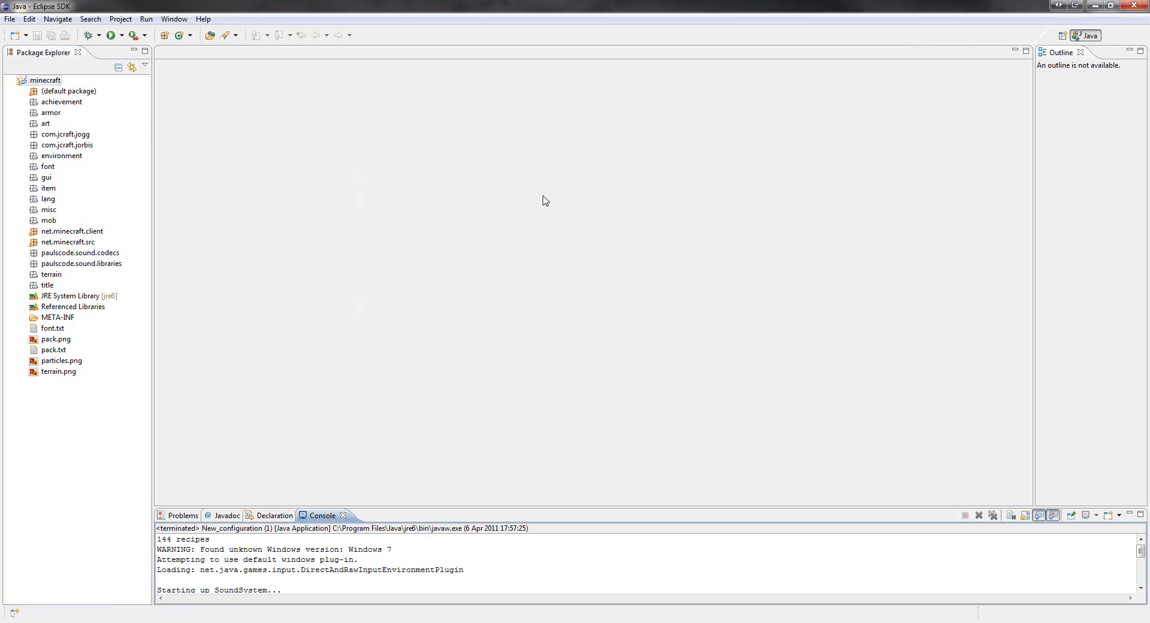